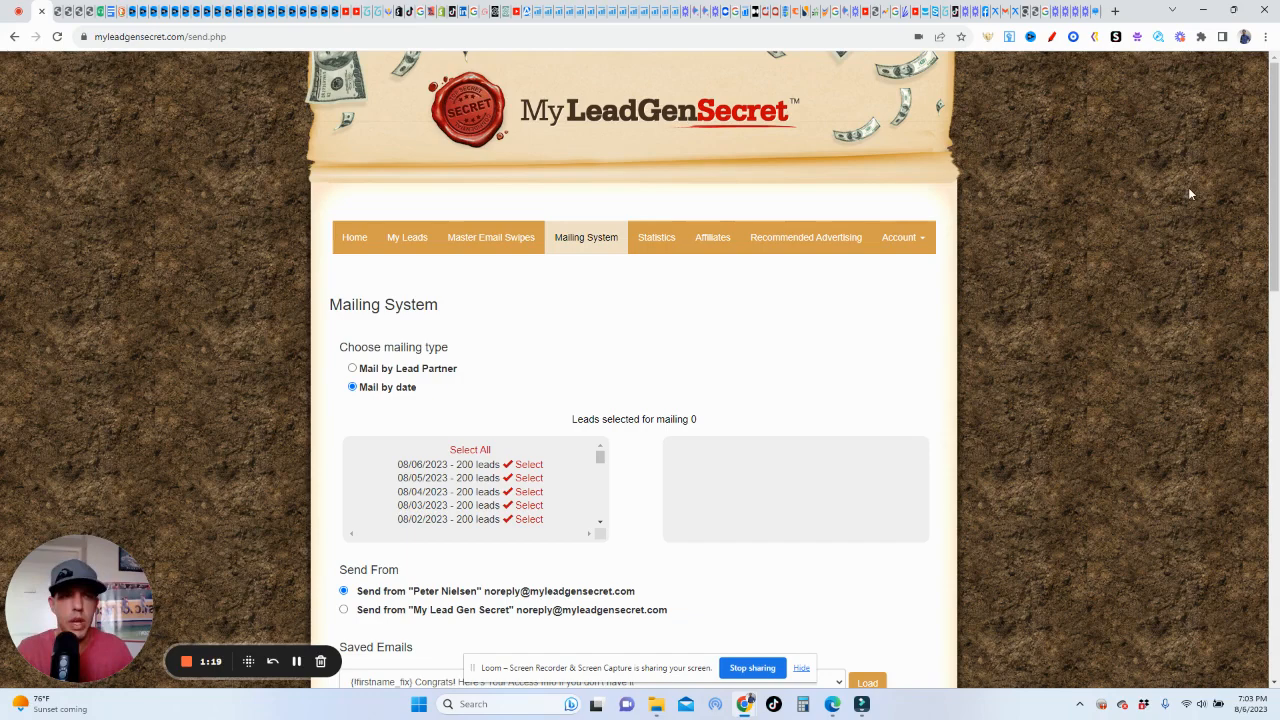
# Step: Scroll the mailing page, then open Statistics to see each email's opens, clicks and send results
pyautogui.scroll(-3)
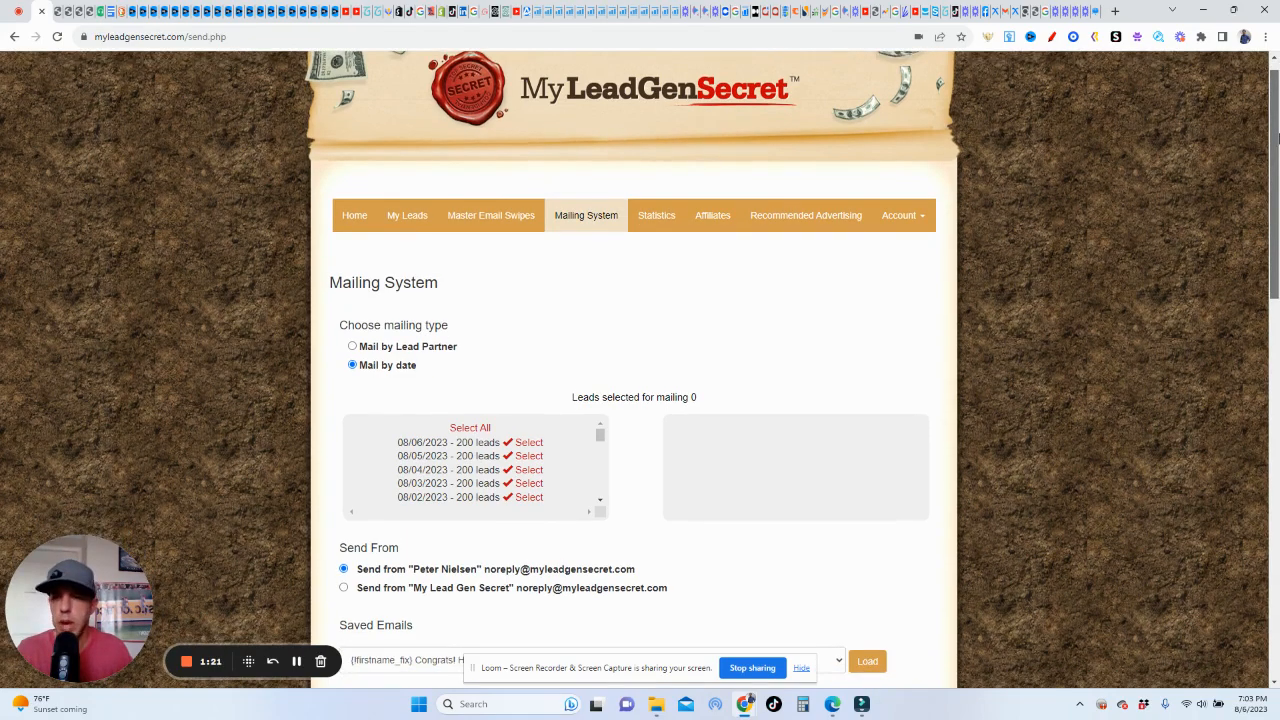
pyautogui.scroll(-3)
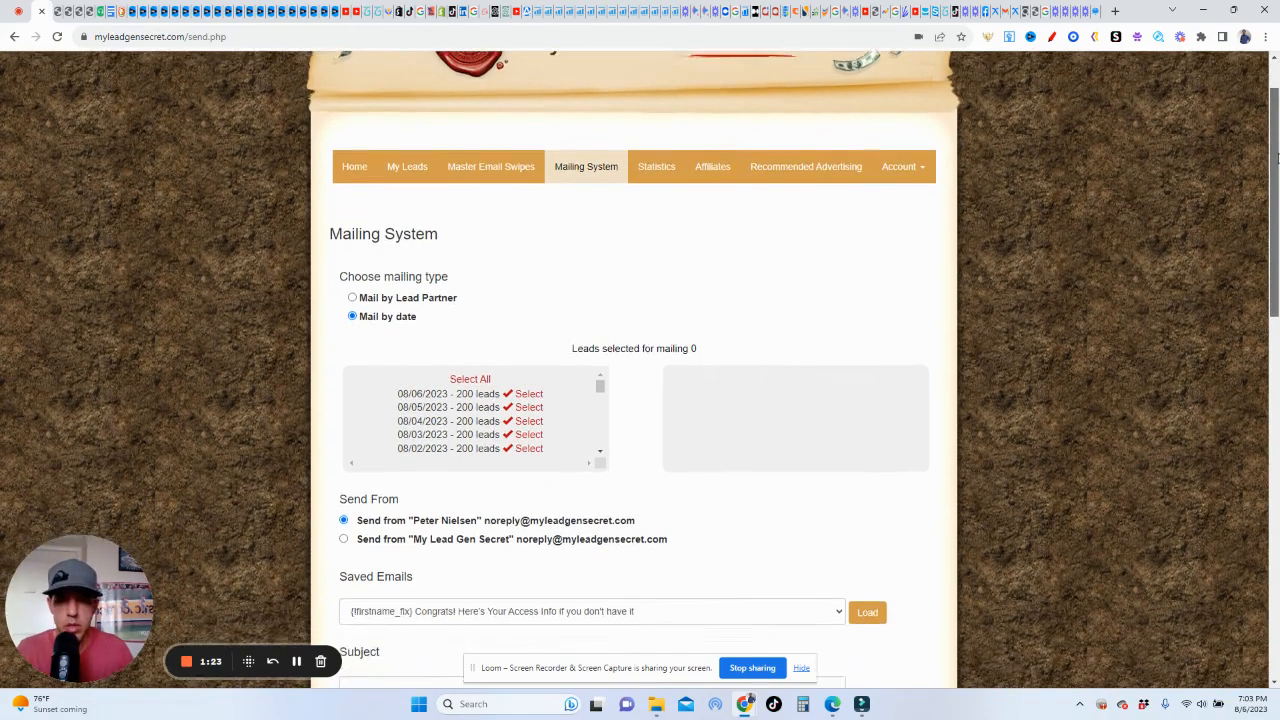
pyautogui.scroll(-3)
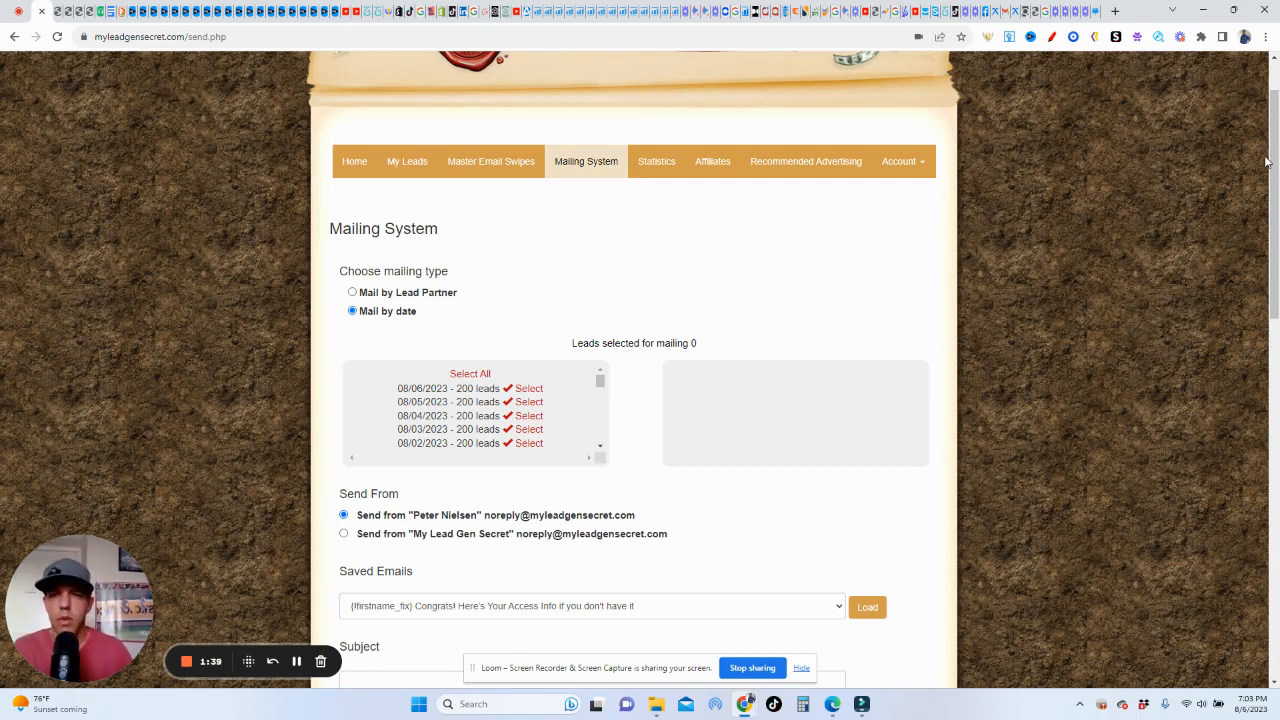
pyautogui.scroll(-3)
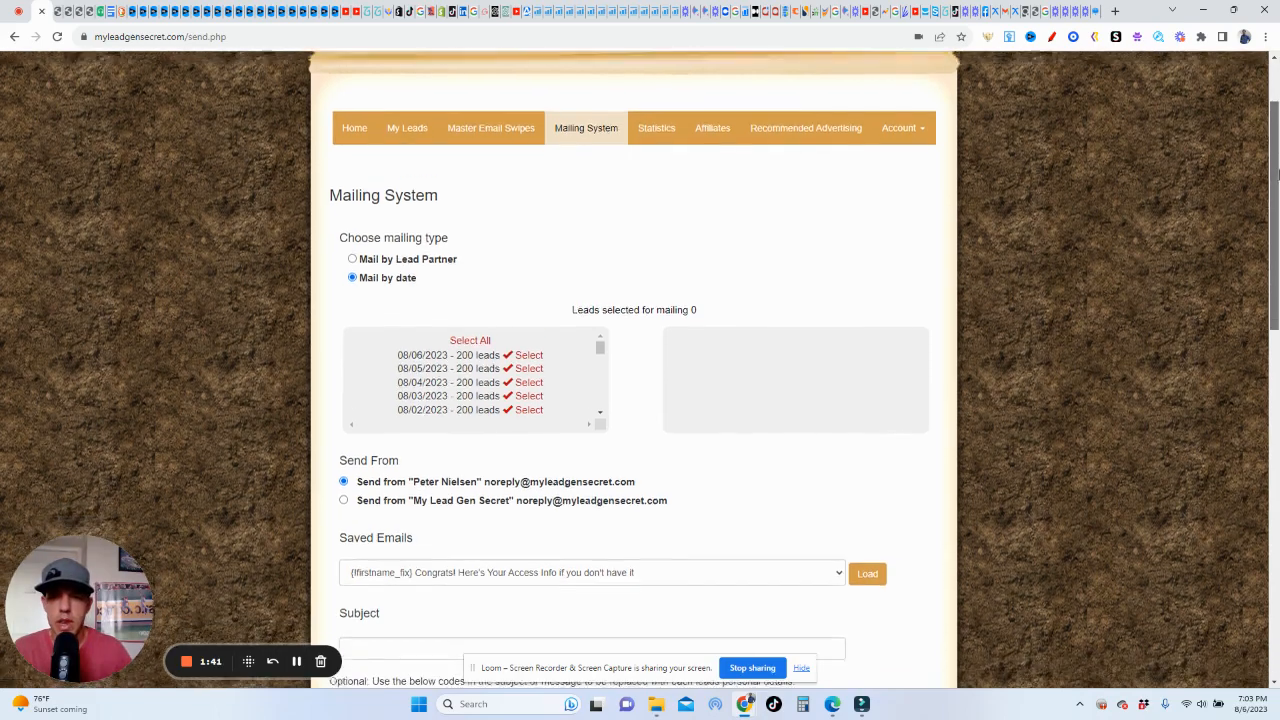
pyautogui.scroll(-3)
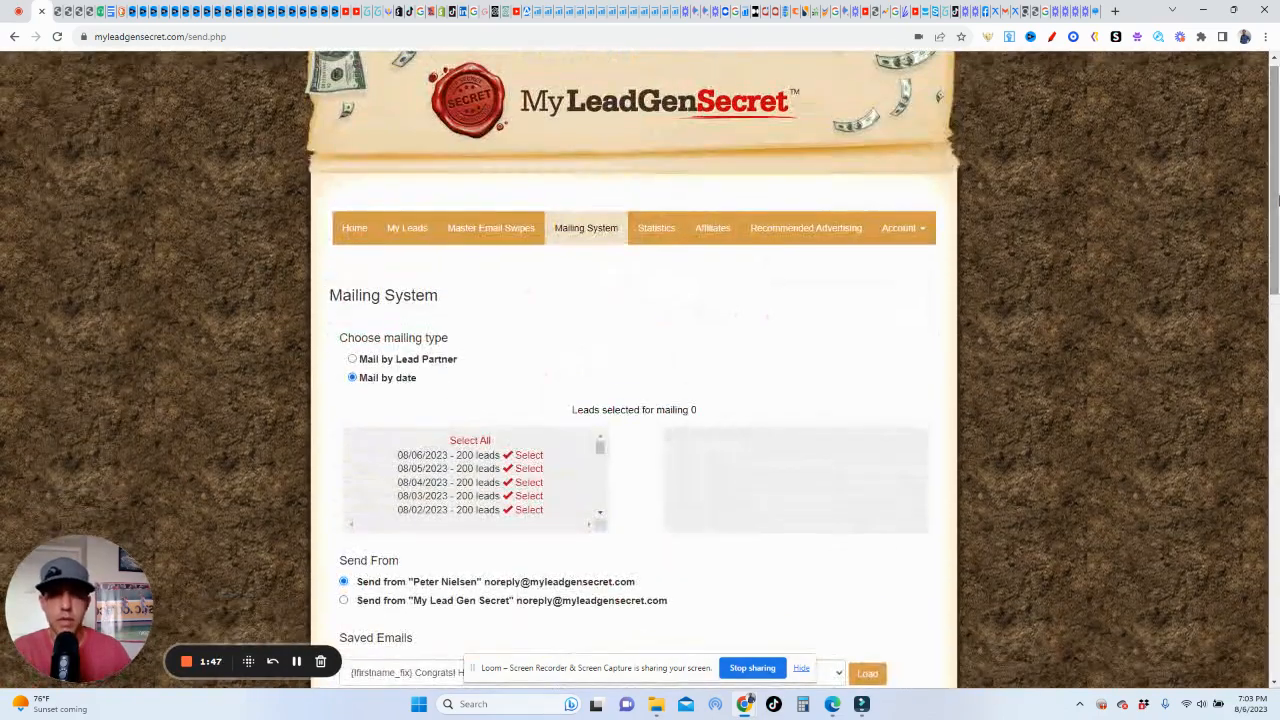
pyautogui.click(656, 227)
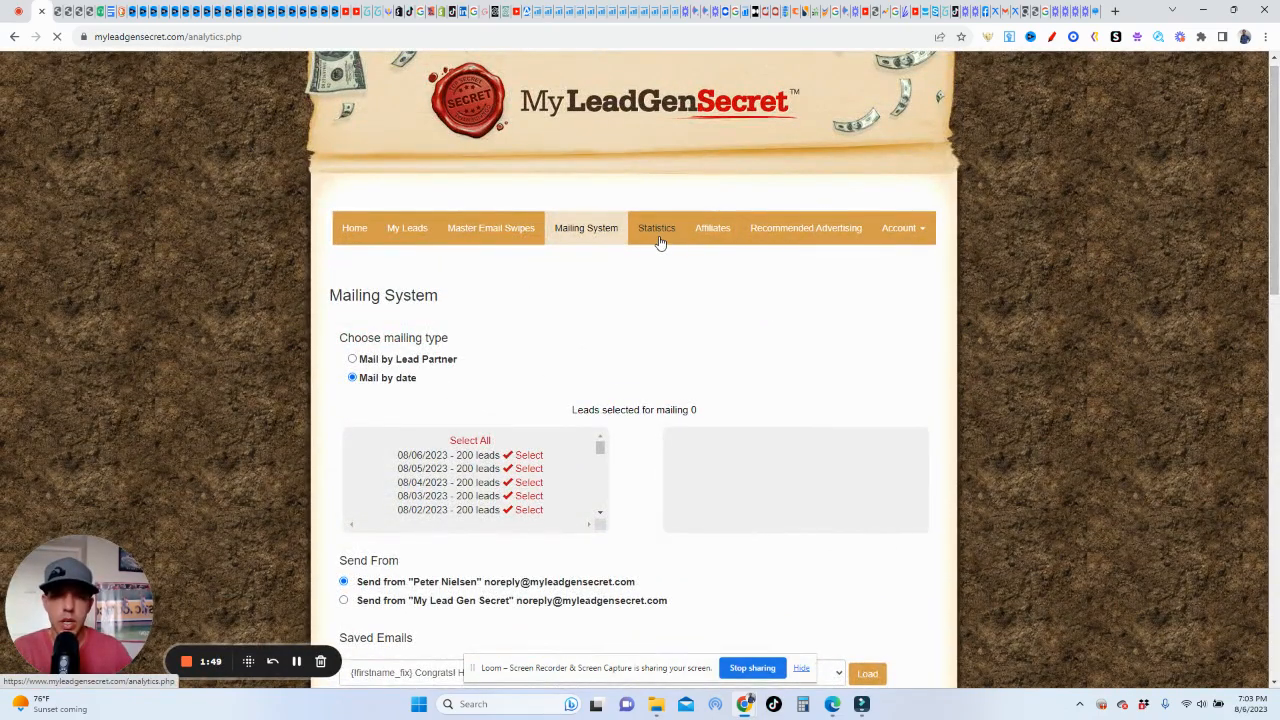
pyautogui.click(656, 228)
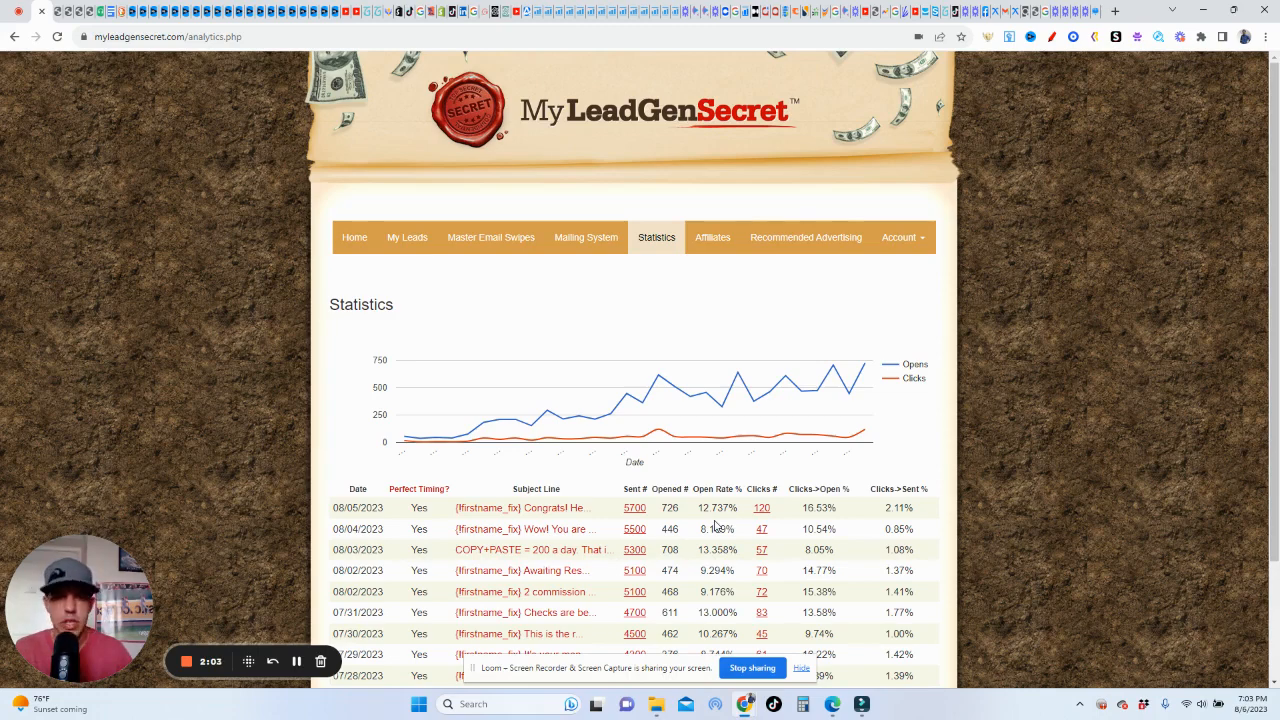
pyautogui.moveTo(593, 247)
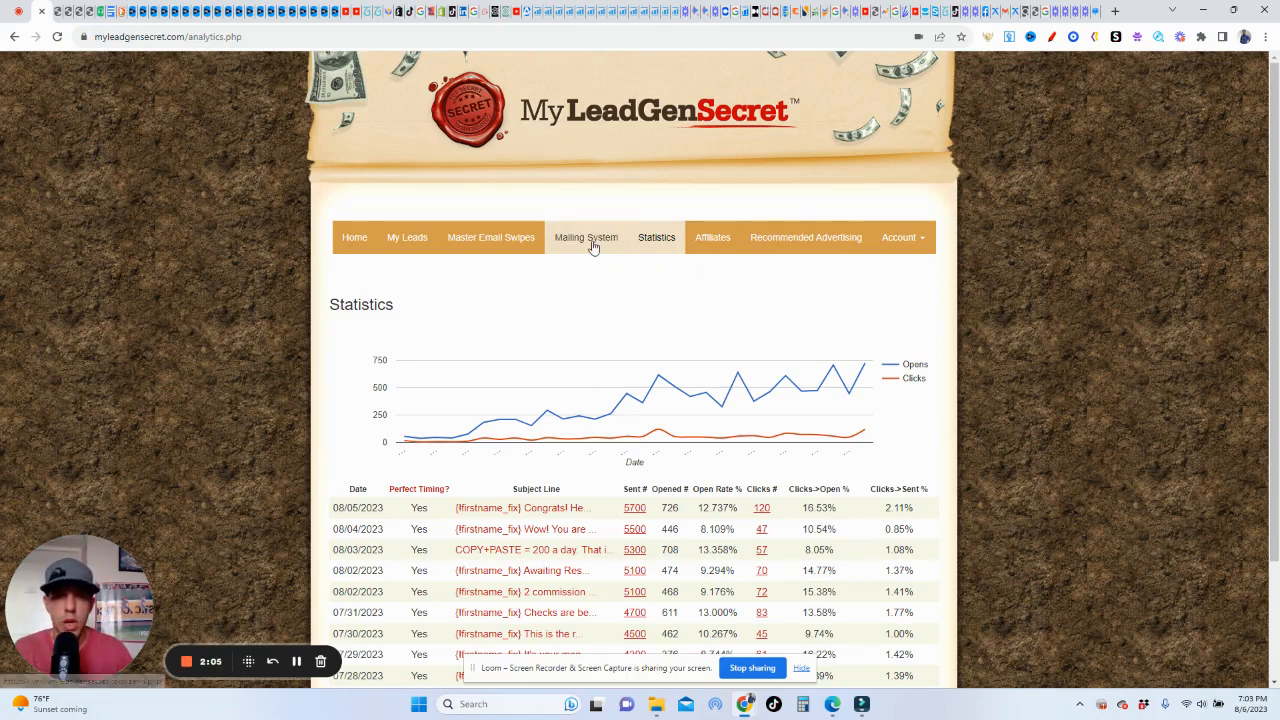
# Step: Return to Mailing System and select all Mail by date batches, totalling 5,900 leads
pyautogui.click(586, 237)
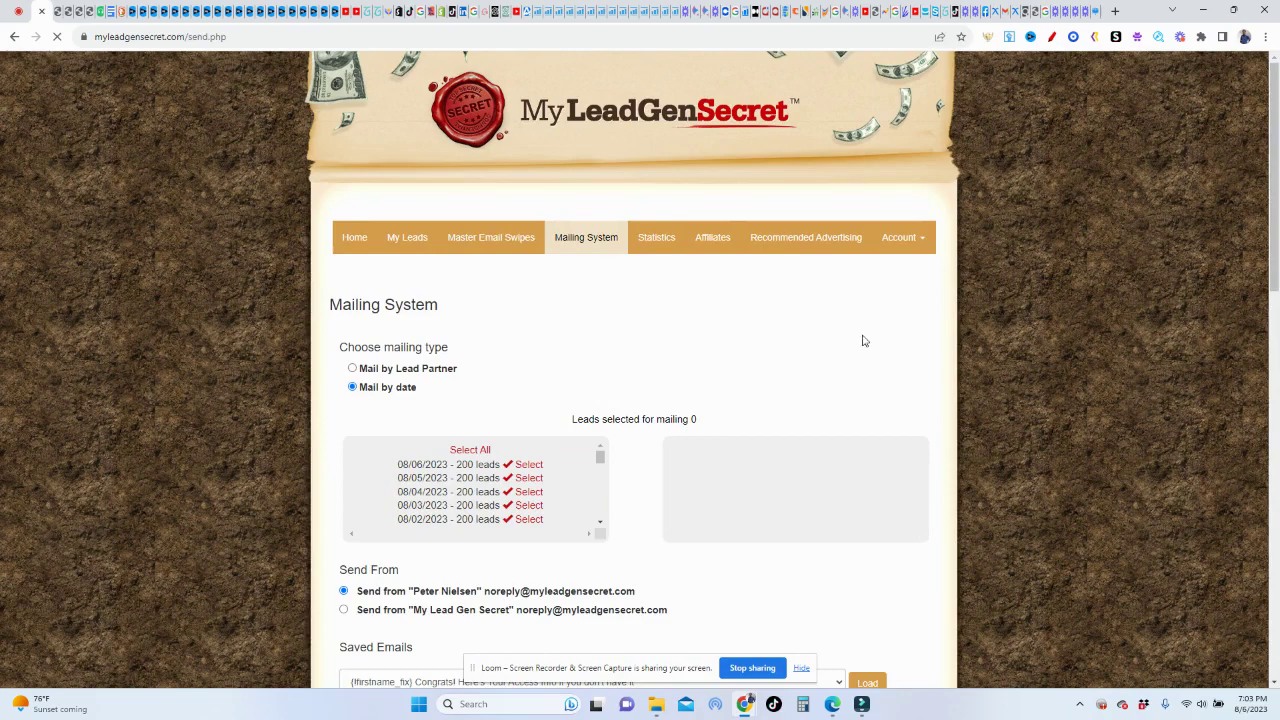
pyautogui.click(473, 449)
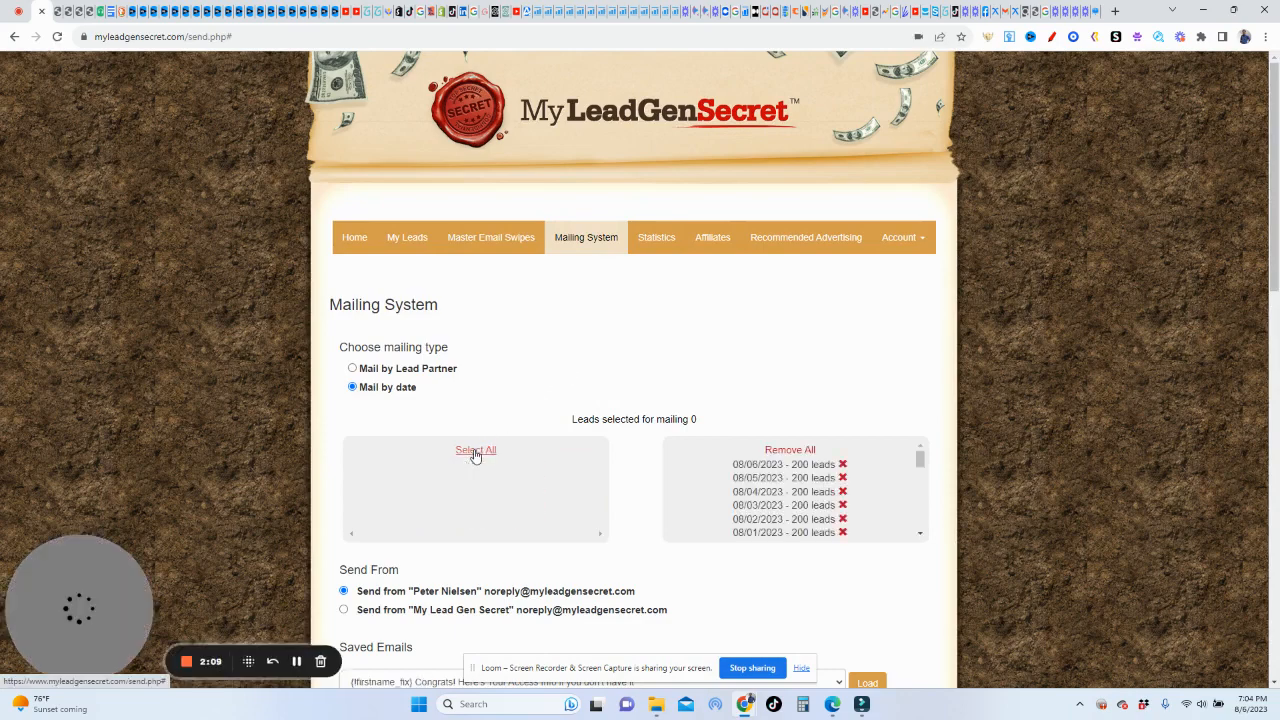
pyautogui.click(475, 451)
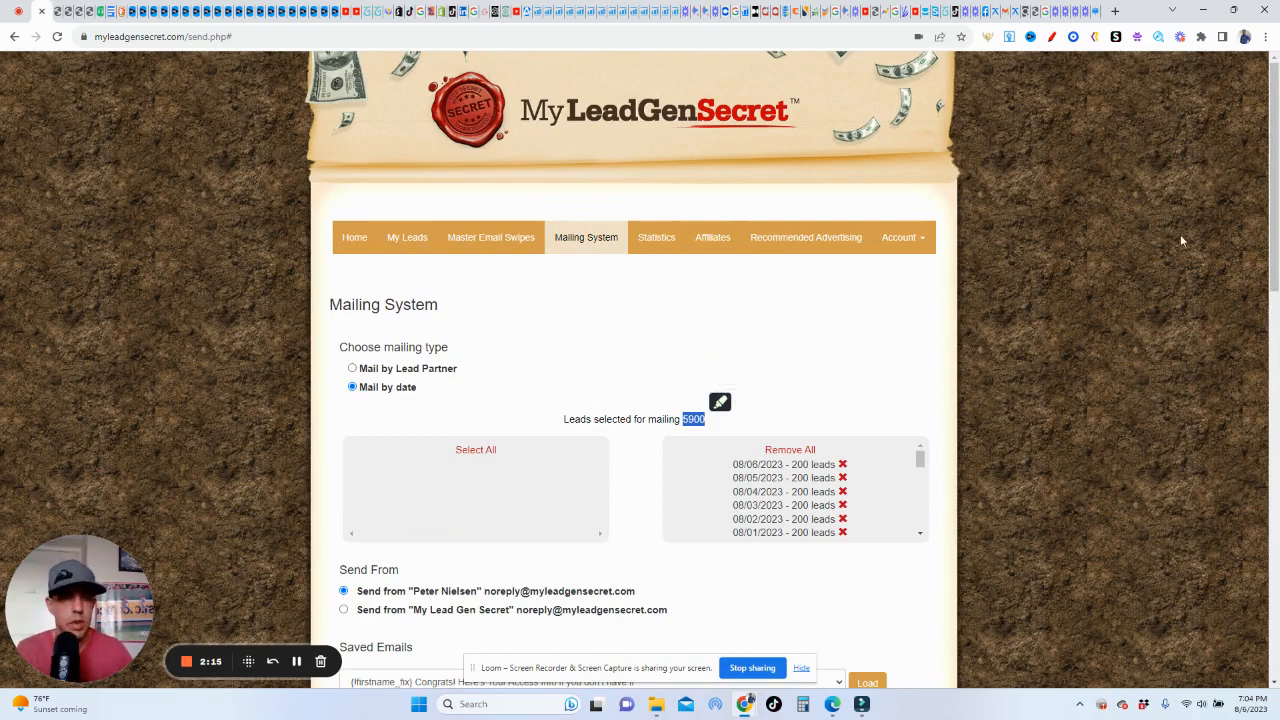
pyautogui.scroll(-3)
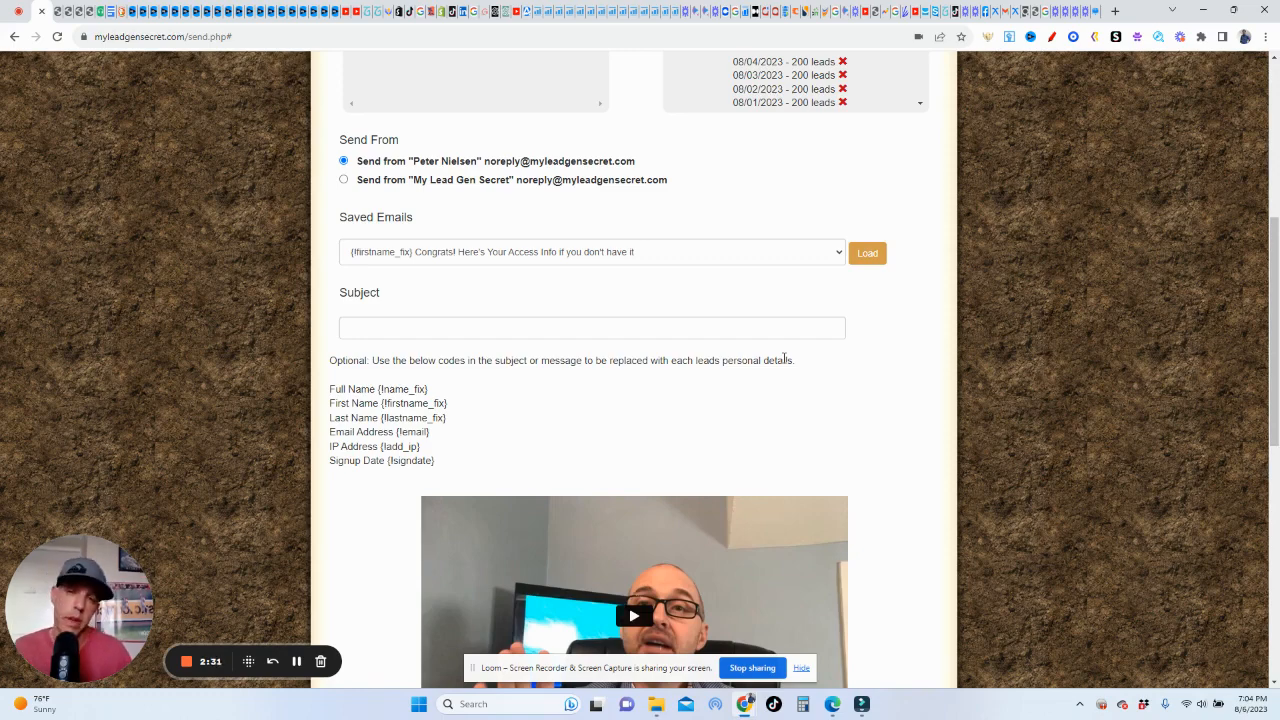
pyautogui.moveTo(1067, 89)
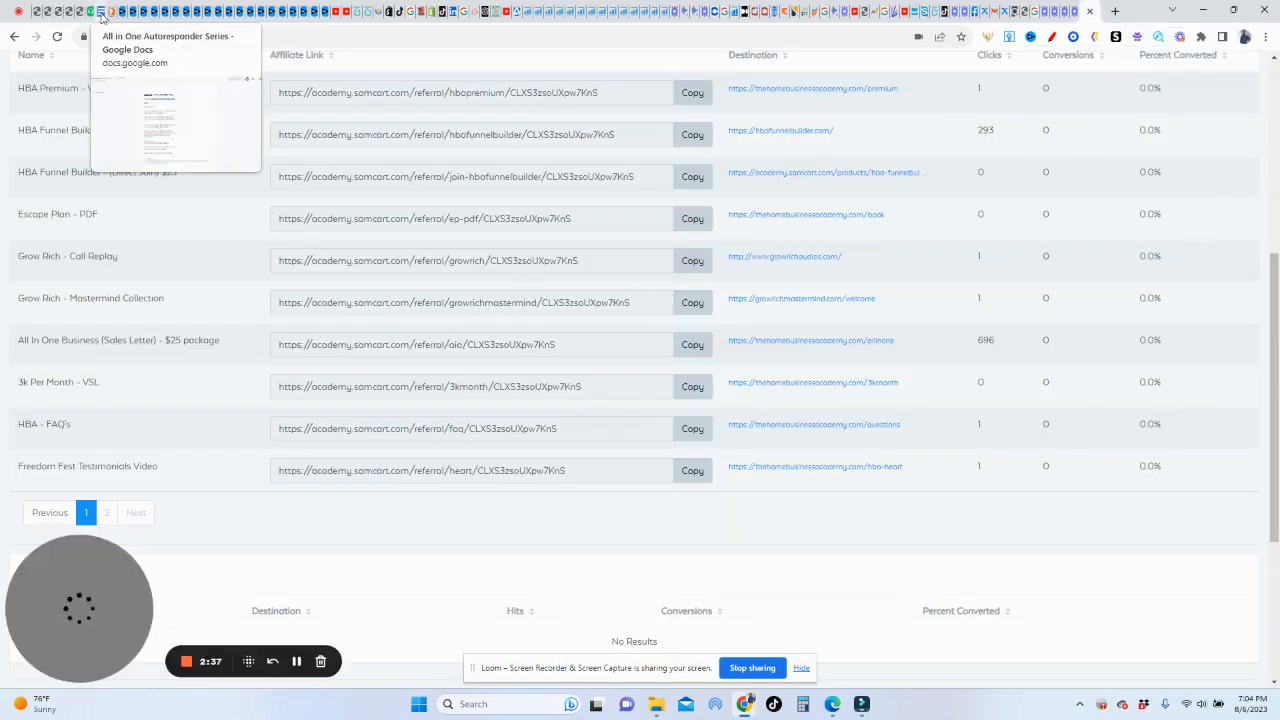
# Step: In the All in One Autoresponder Series doc, copy Email #2's subject 'Who the heck is this?'
pyautogui.click(102, 14)
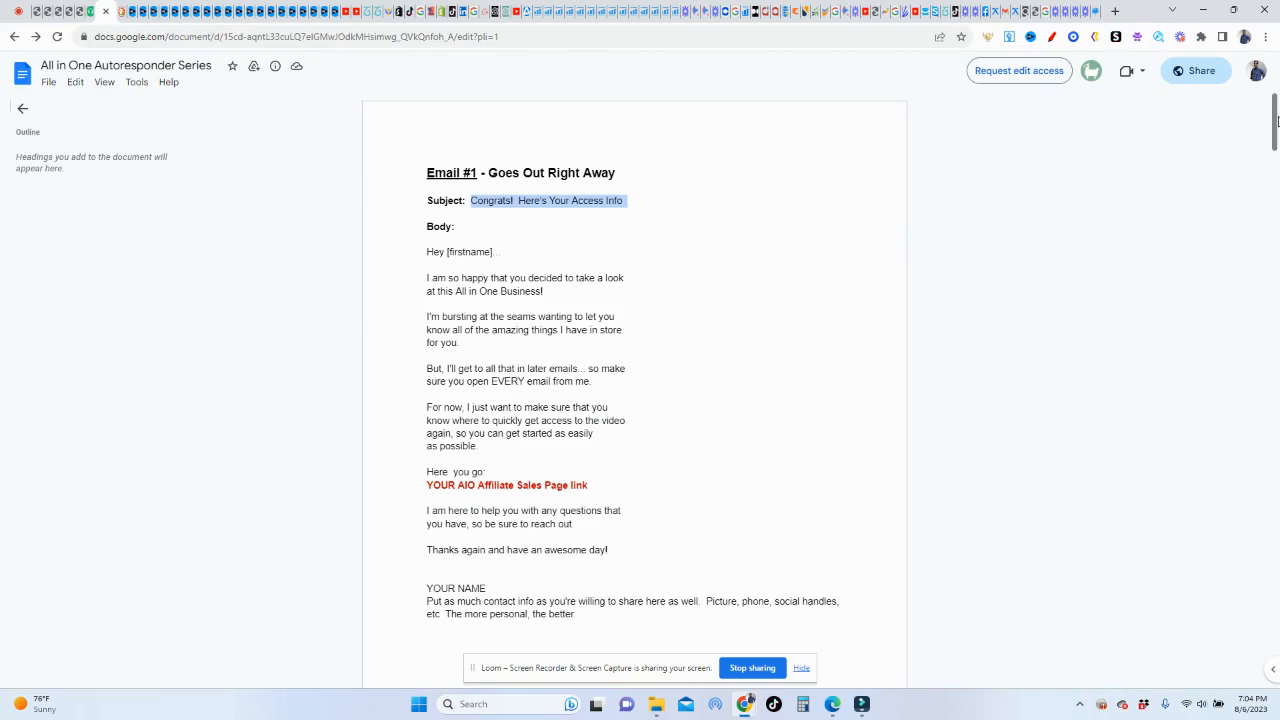
pyautogui.scroll(-3)
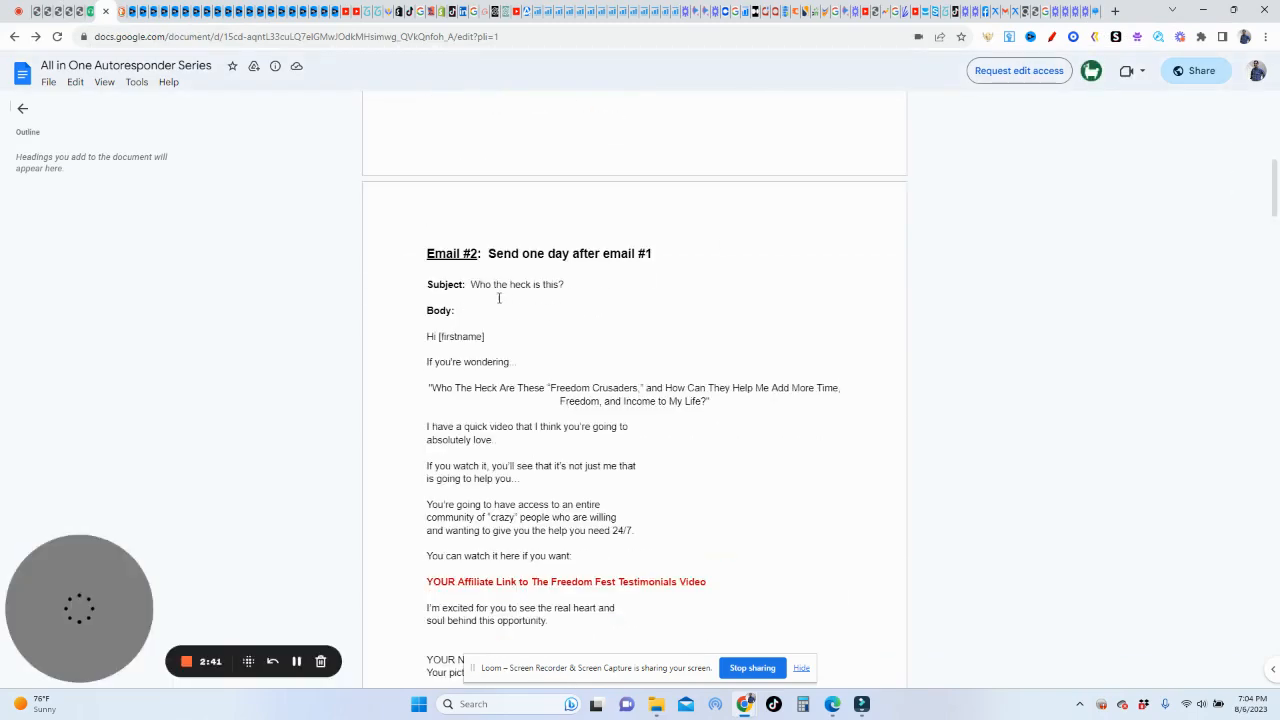
pyautogui.moveTo(471, 284); pyautogui.dragTo(585, 298)
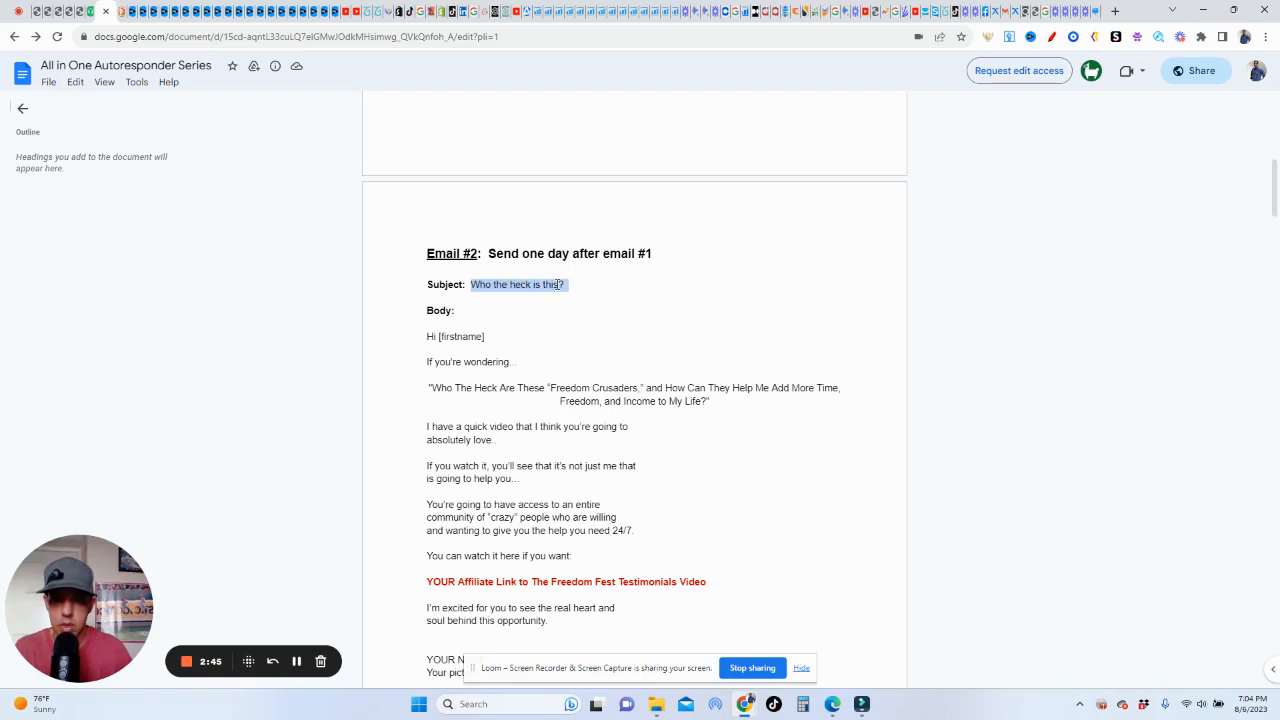
pyautogui.rightClick(549, 284)
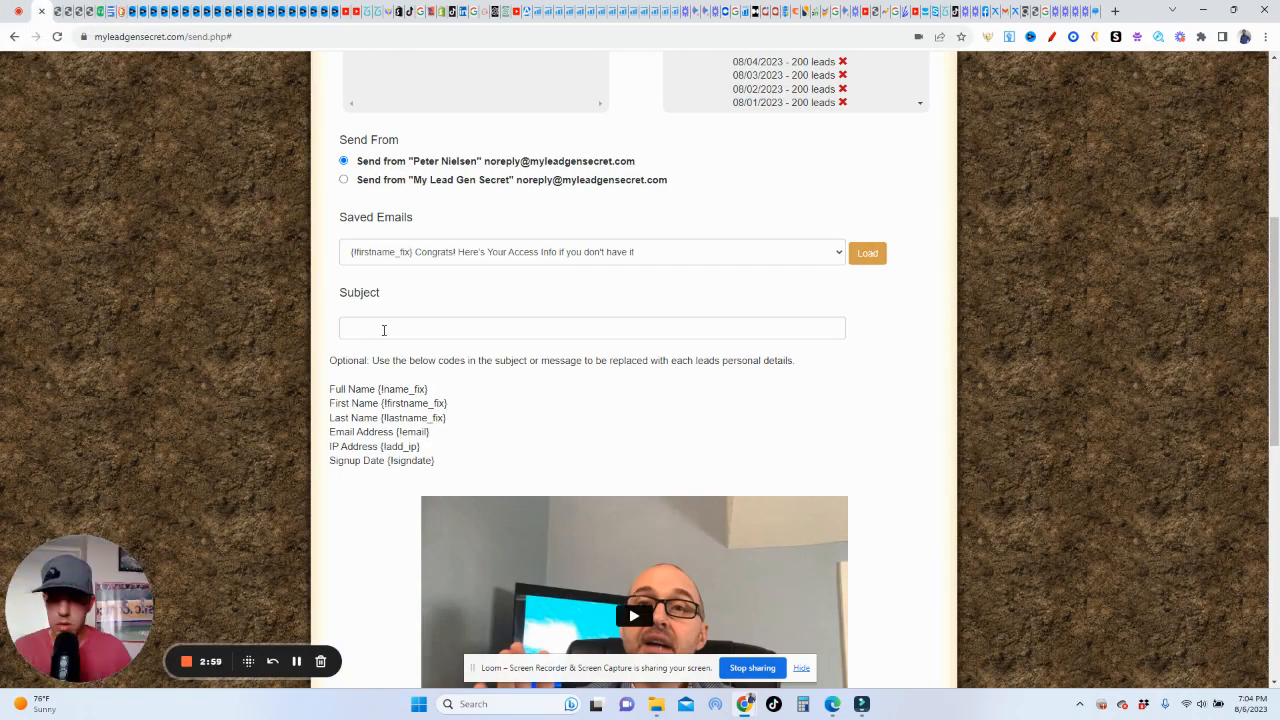
# Step: Paste 'Who the heck is this?' as the subject, select {firstname_fix}, and scroll to the body
pyautogui.write('Who the heck is this?')
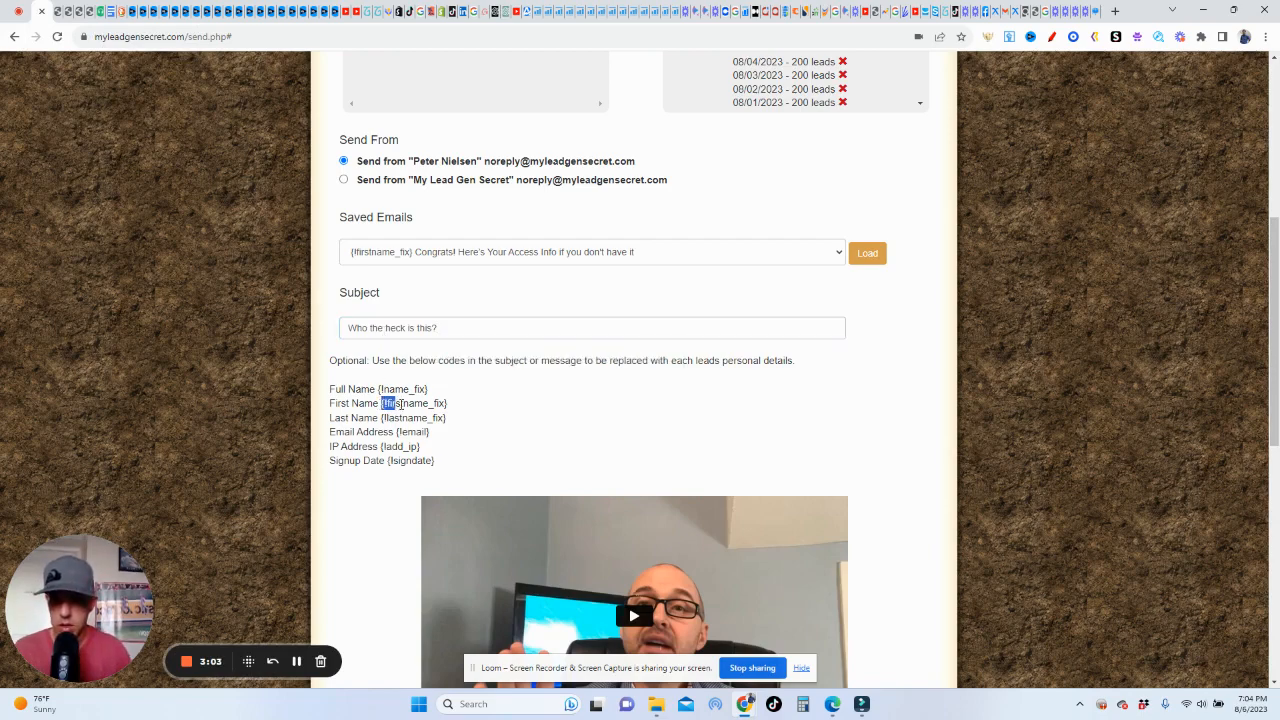
pyautogui.doubleClick(415, 403)
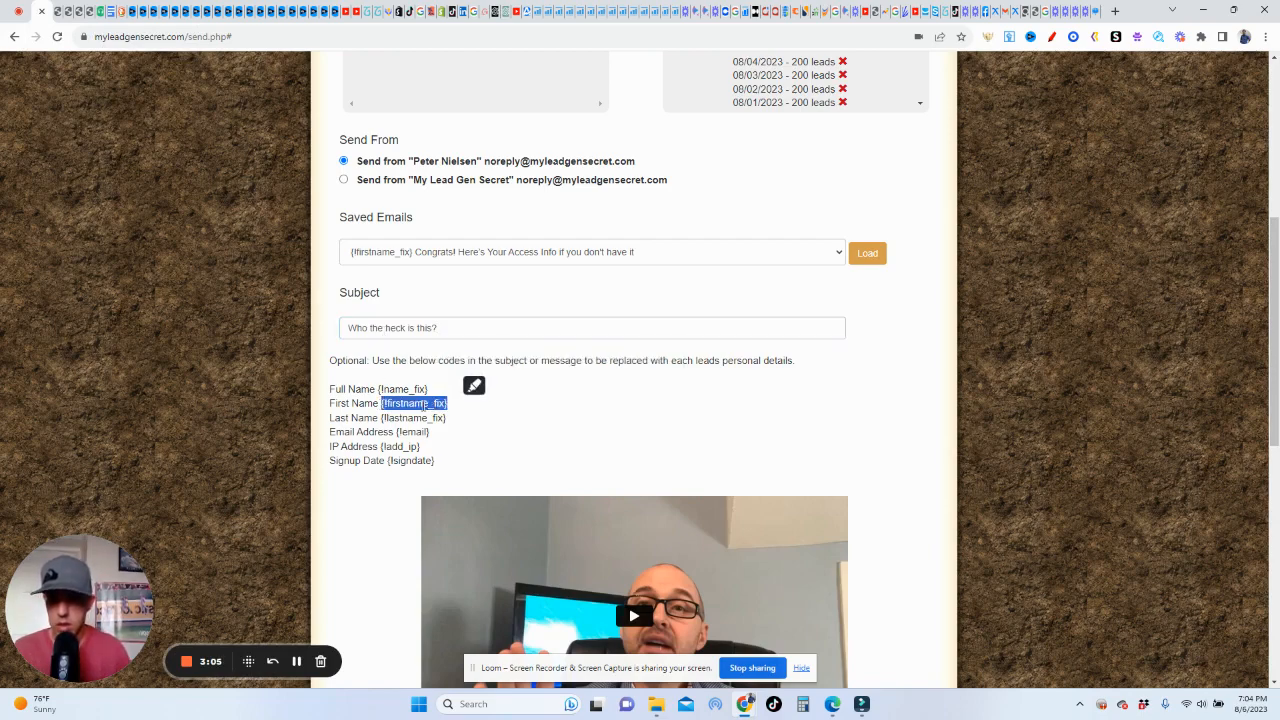
pyautogui.click(591, 327)
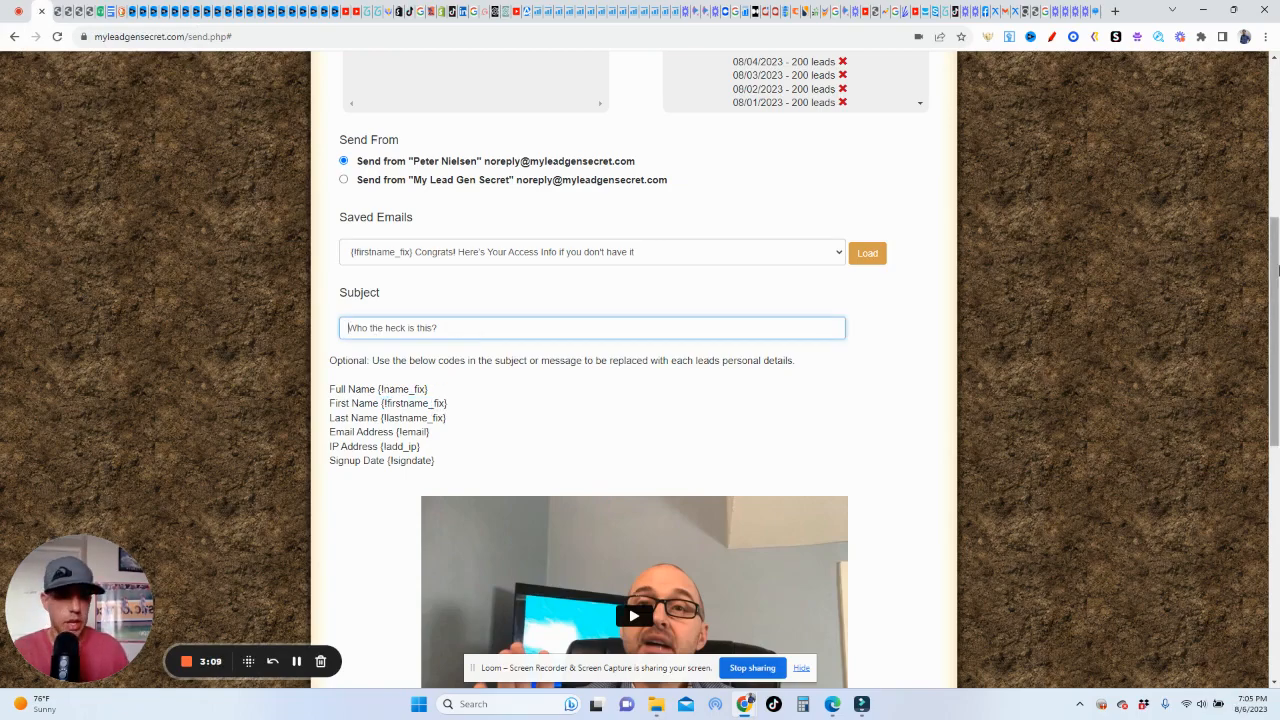
pyautogui.scroll(-3)
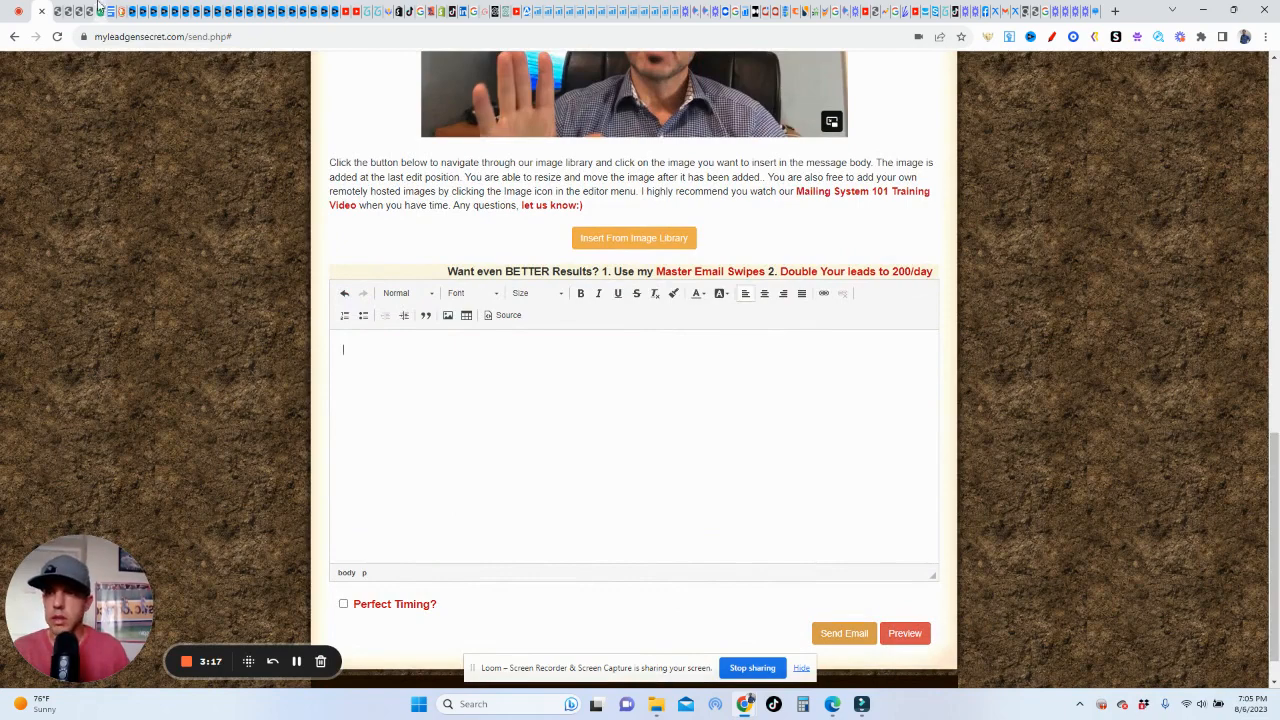
# Step: Highlight Email #2's body from greeting to signature, then return to the mailing form
pyautogui.click(104, 12)
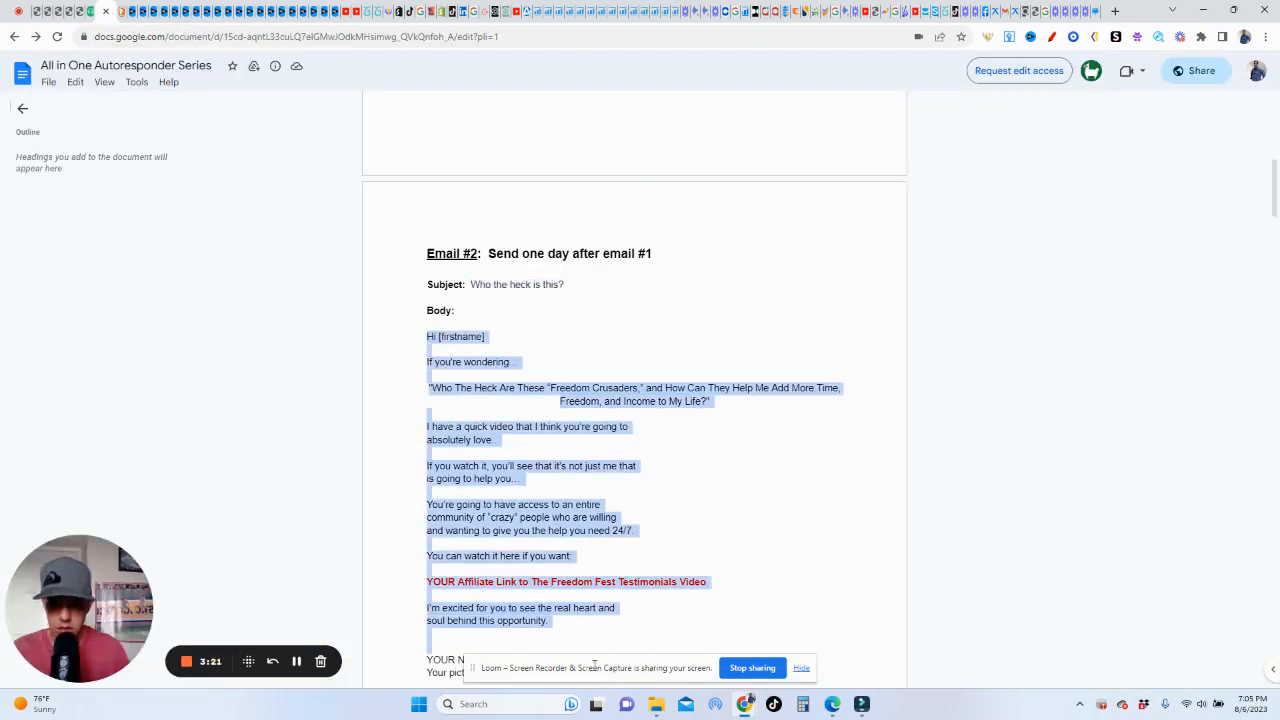
pyautogui.scroll(-3)
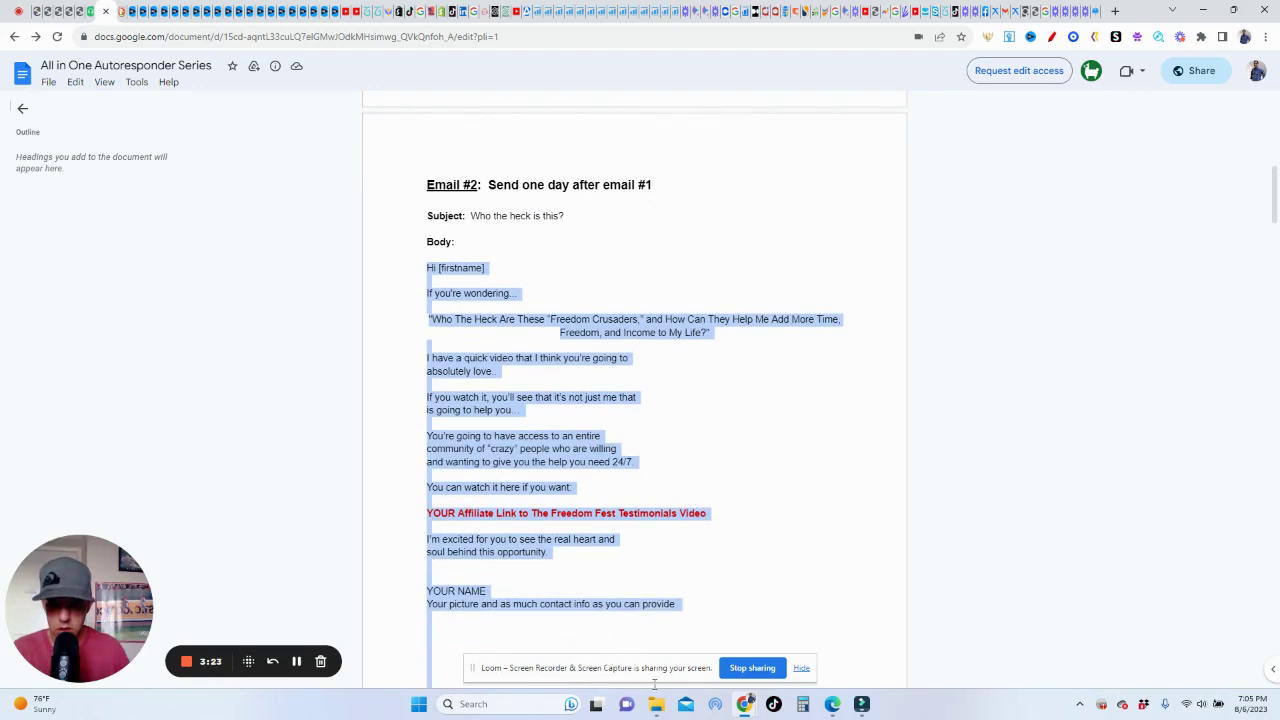
pyautogui.click(689, 587)
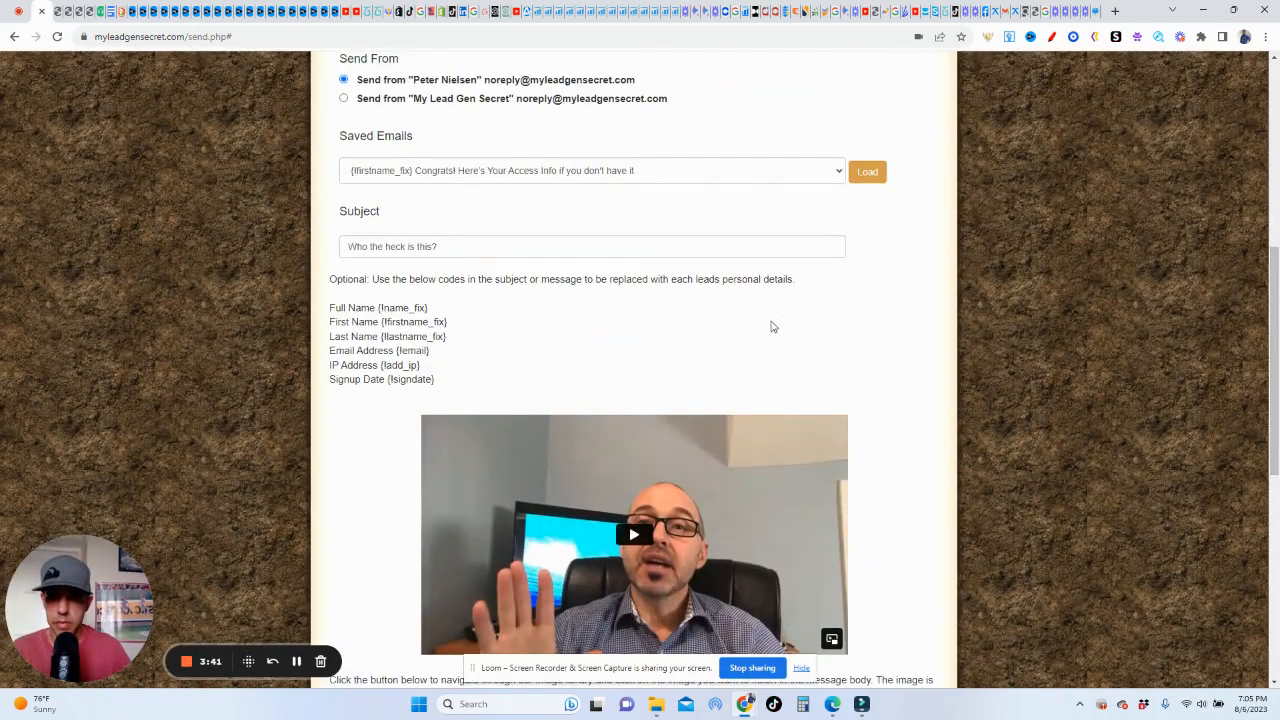
pyautogui.moveTo(383, 321)
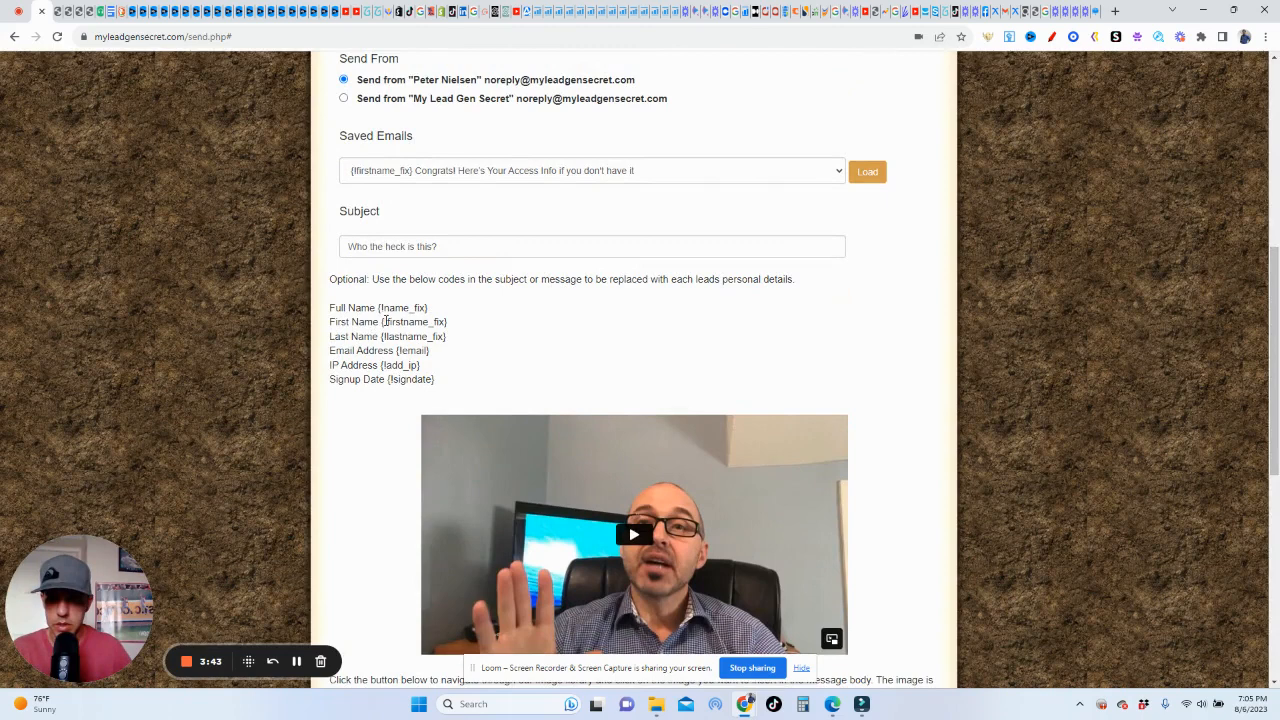
# Step: Copy the {firstname_fix} code so the pasted body opens with 'Hi {firstname_fix}'
pyautogui.doubleClick(414, 321)
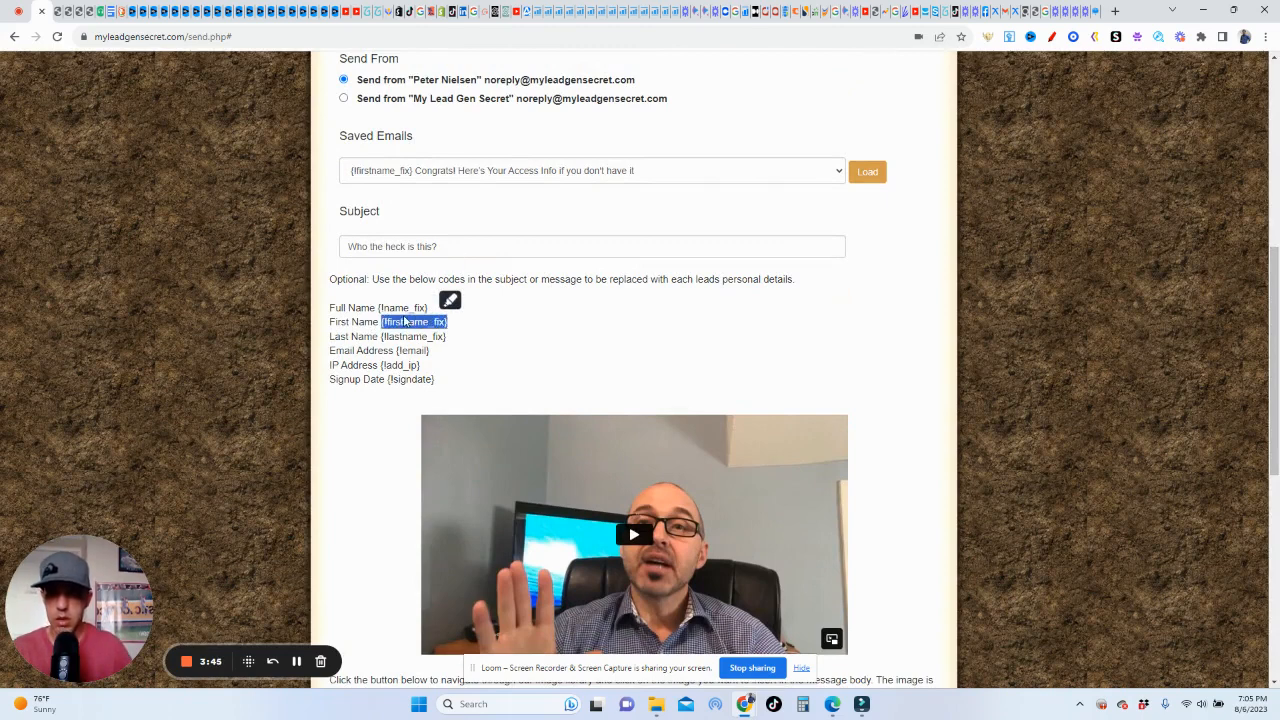
pyautogui.rightClick(412, 321)
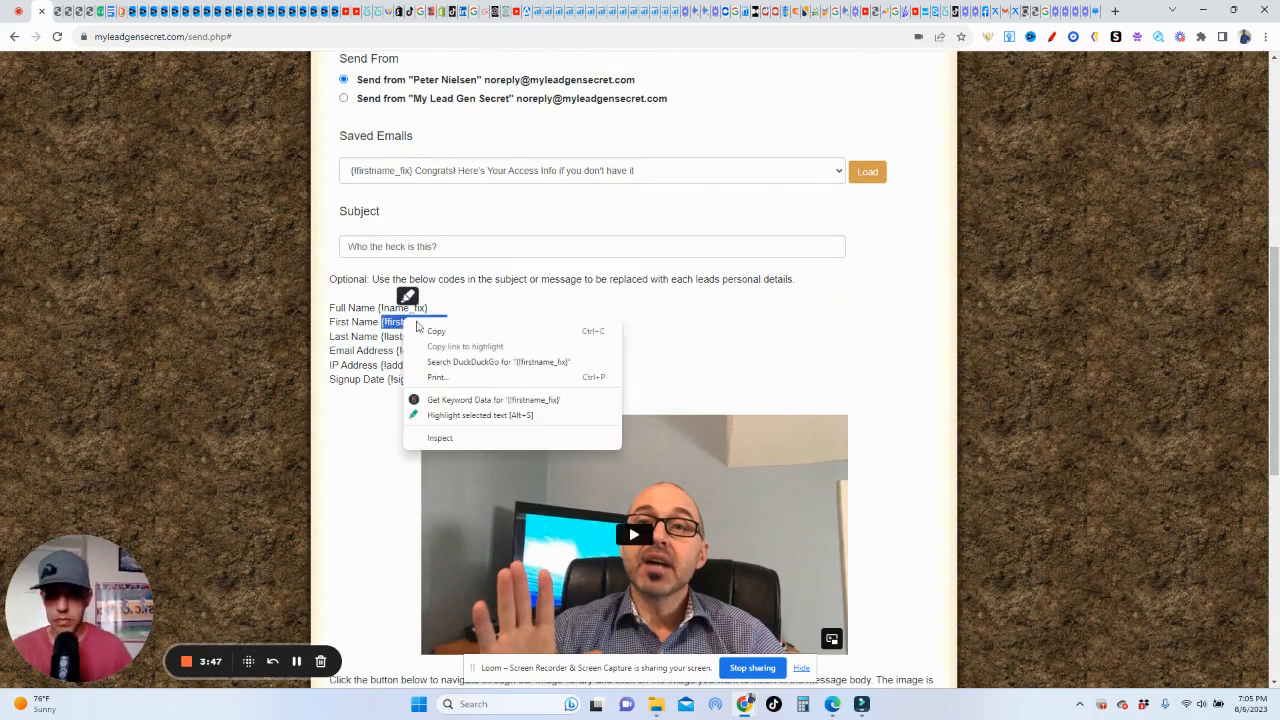
pyautogui.click(621, 357)
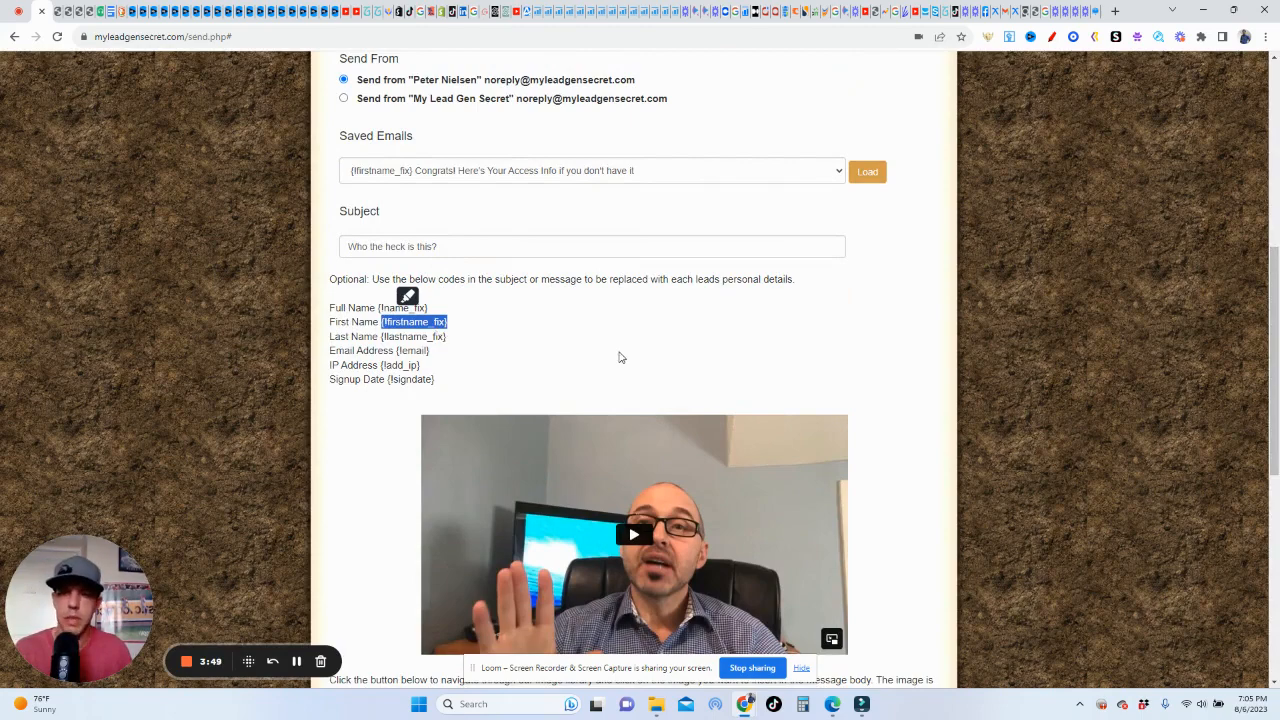
pyautogui.scroll(-3)
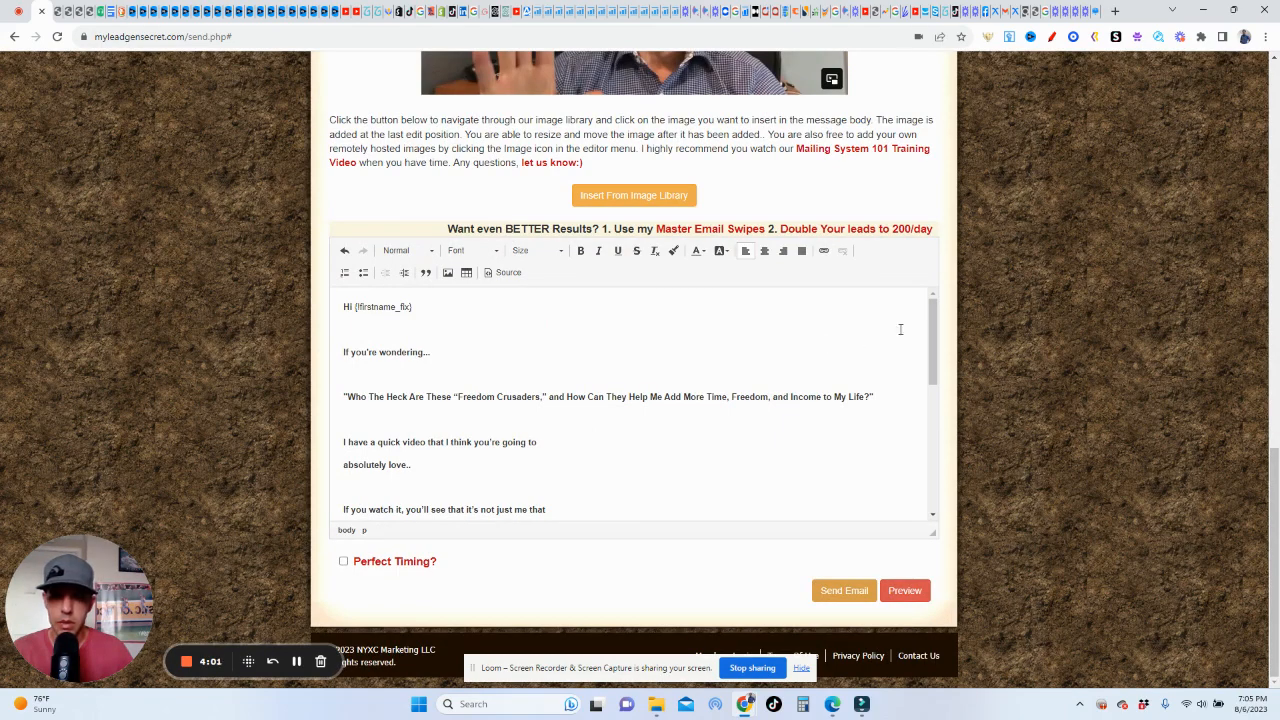
# Step: Scroll the editor and delete 'YOUR Affiliate Link to' from the video placeholder line
pyautogui.scroll(-3)
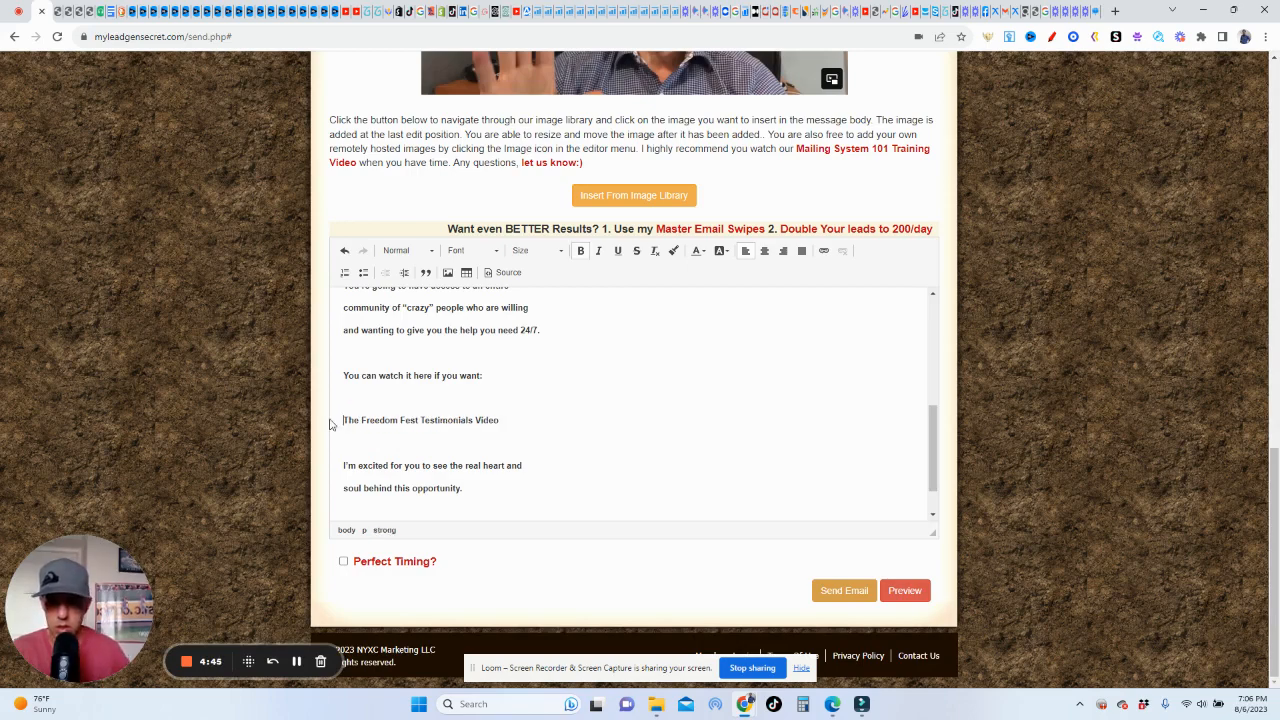
# Step: Link 'The Freedom Fest Testimonials Video' to the referral URL and sign the email Peter Nielsen
pyautogui.moveTo(343, 419); pyautogui.dragTo(500, 419)
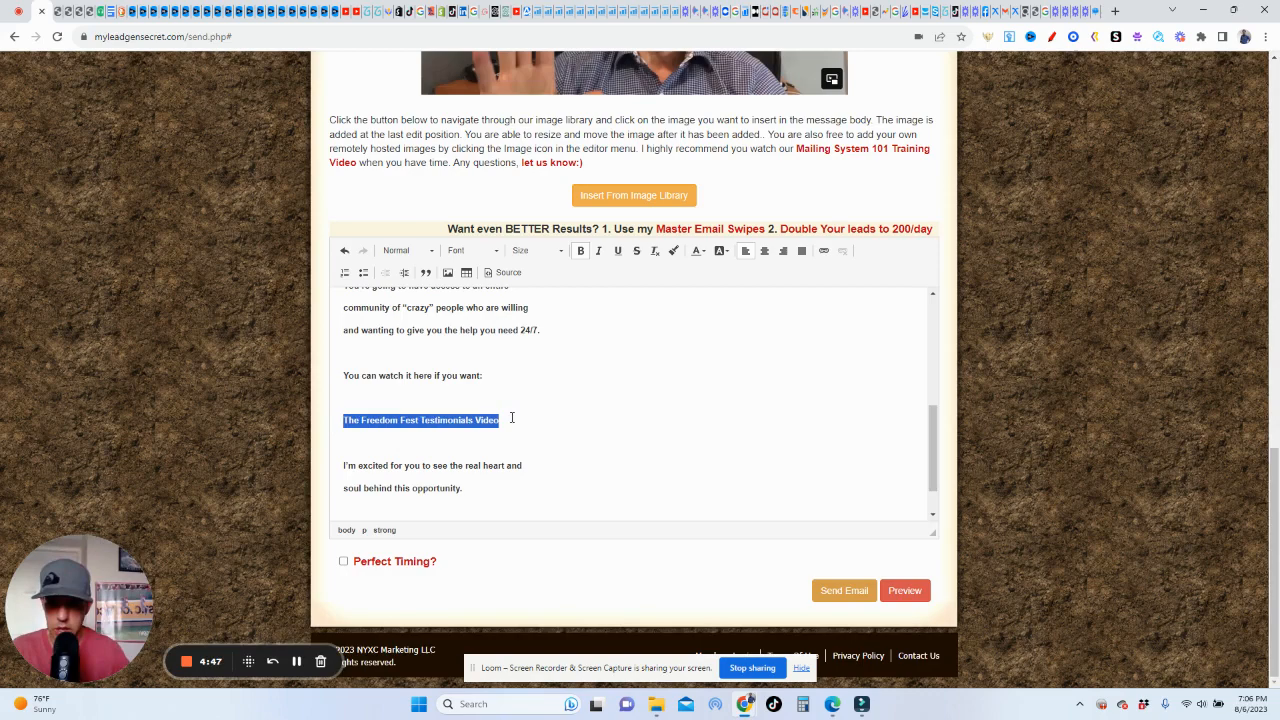
pyautogui.click(802, 250)
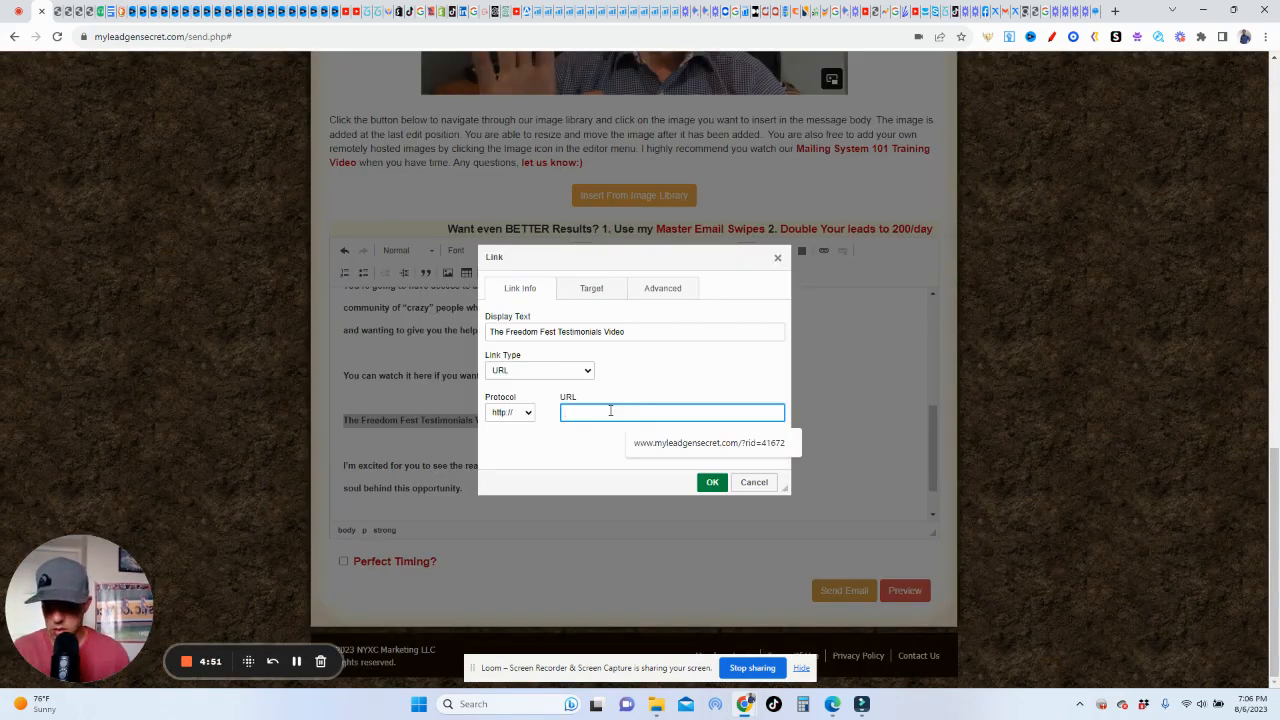
pyautogui.rightClick(672, 412)
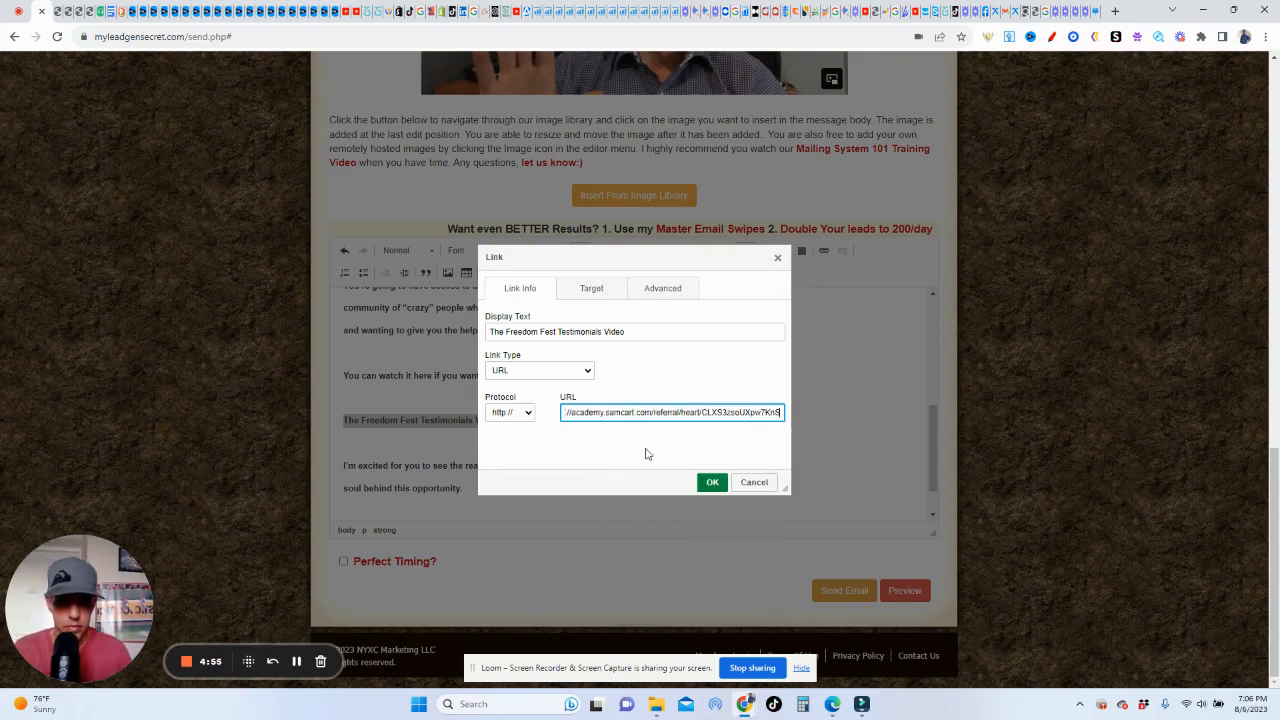
pyautogui.click(711, 482)
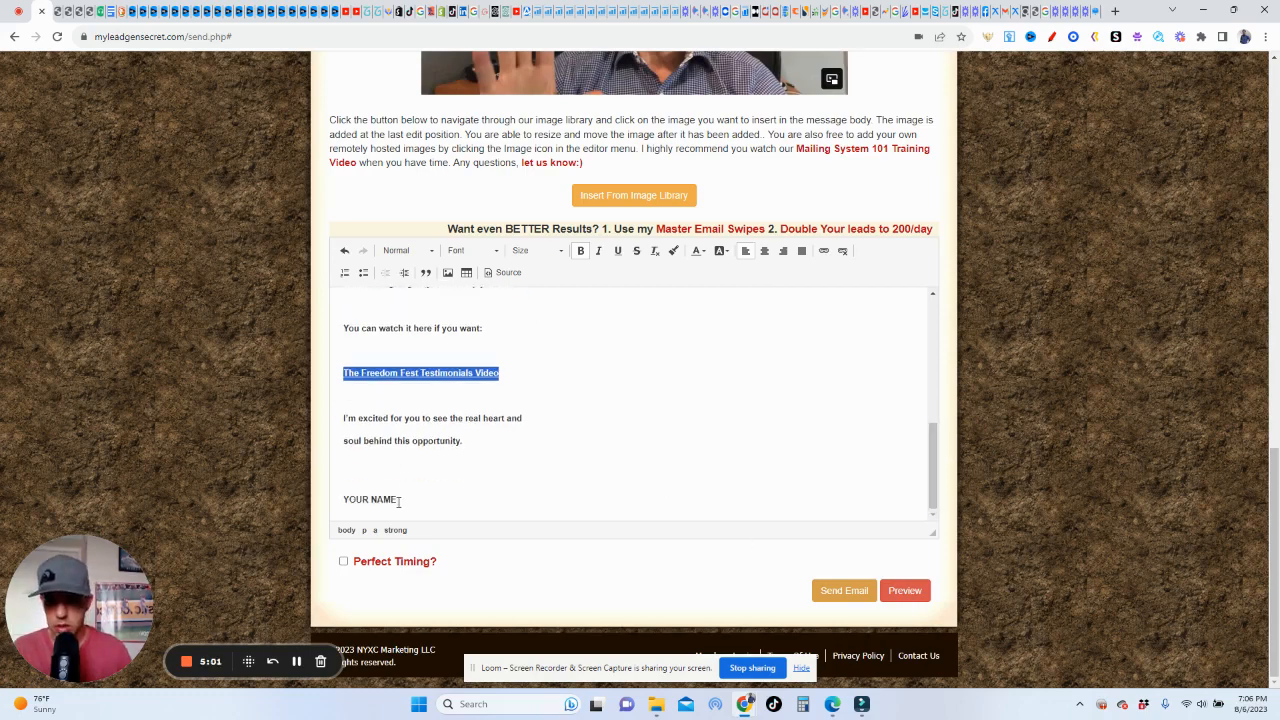
pyautogui.write('Peter')
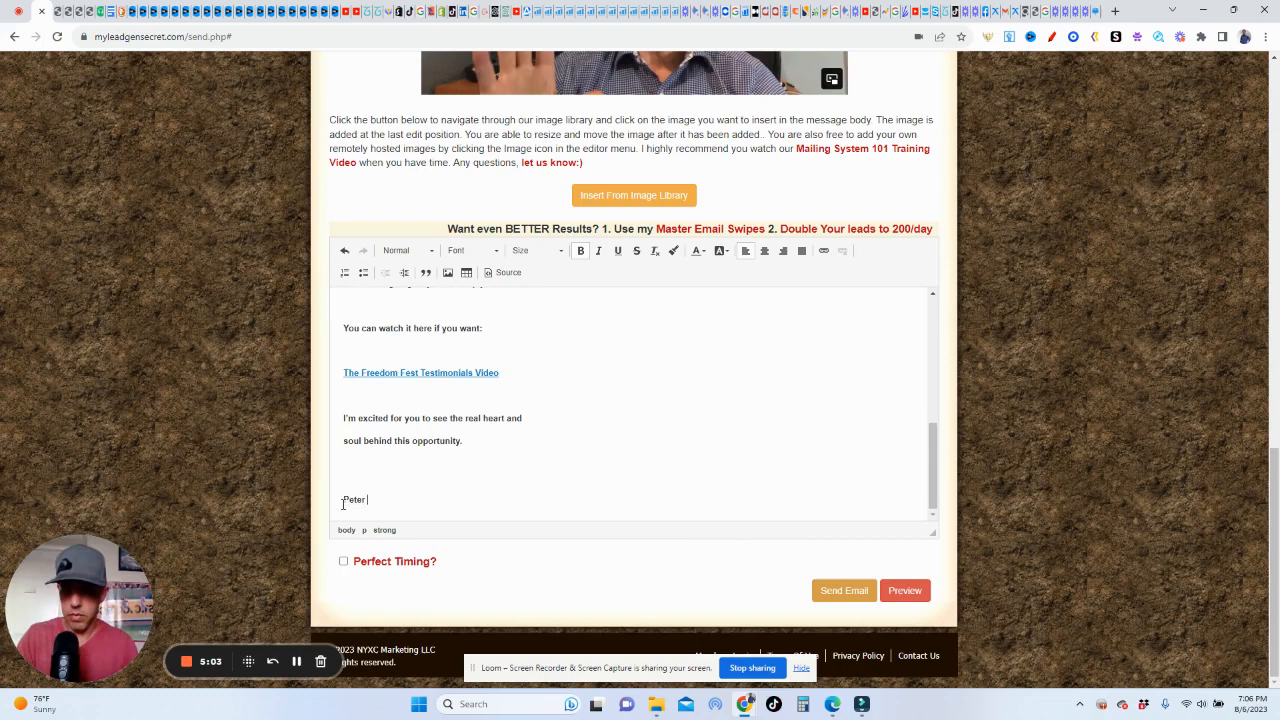
pyautogui.write('Nielsen')
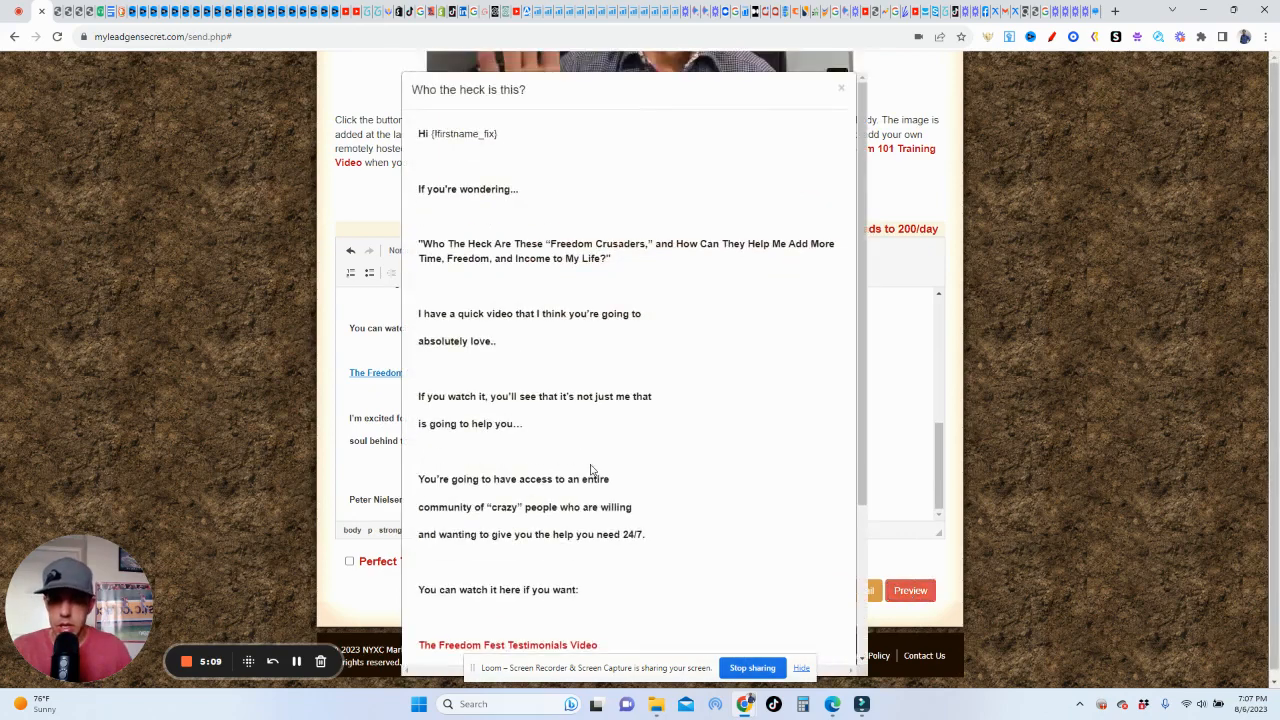
pyautogui.moveTo(860, 170)
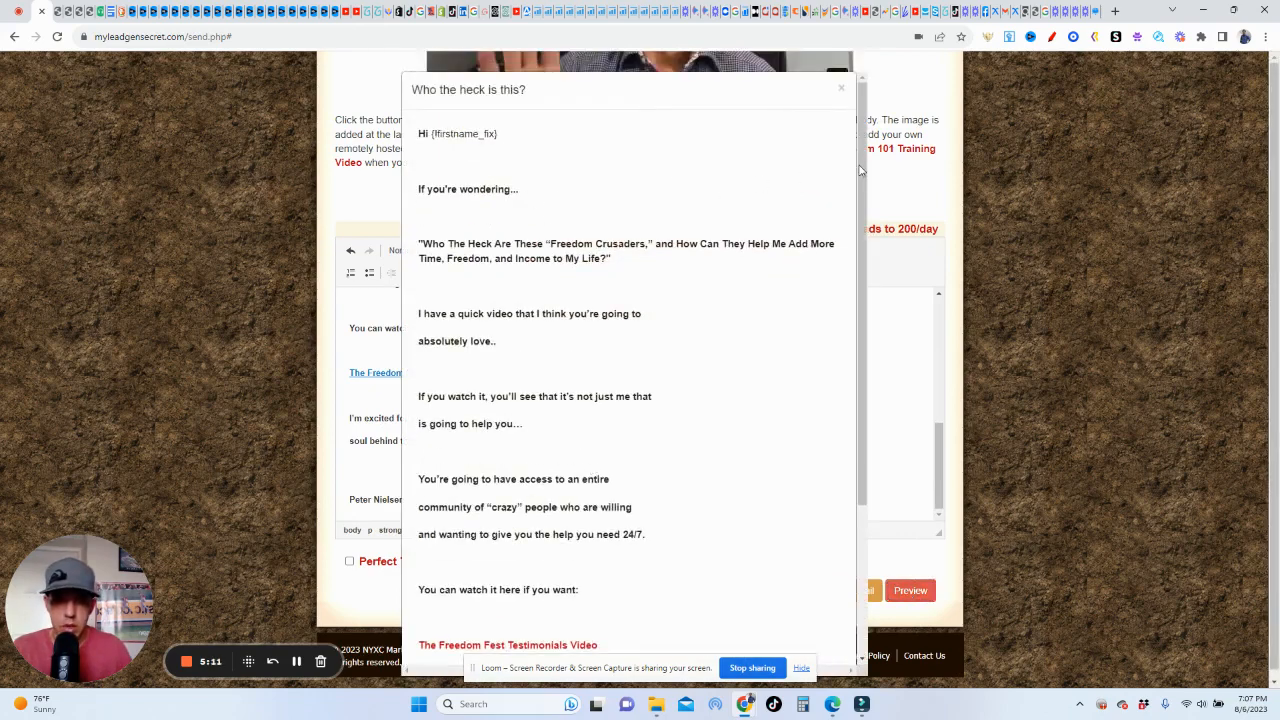
# Step: Scroll the email preview and open The Freedom Fest Testimonials Video link
pyautogui.scroll(-3)
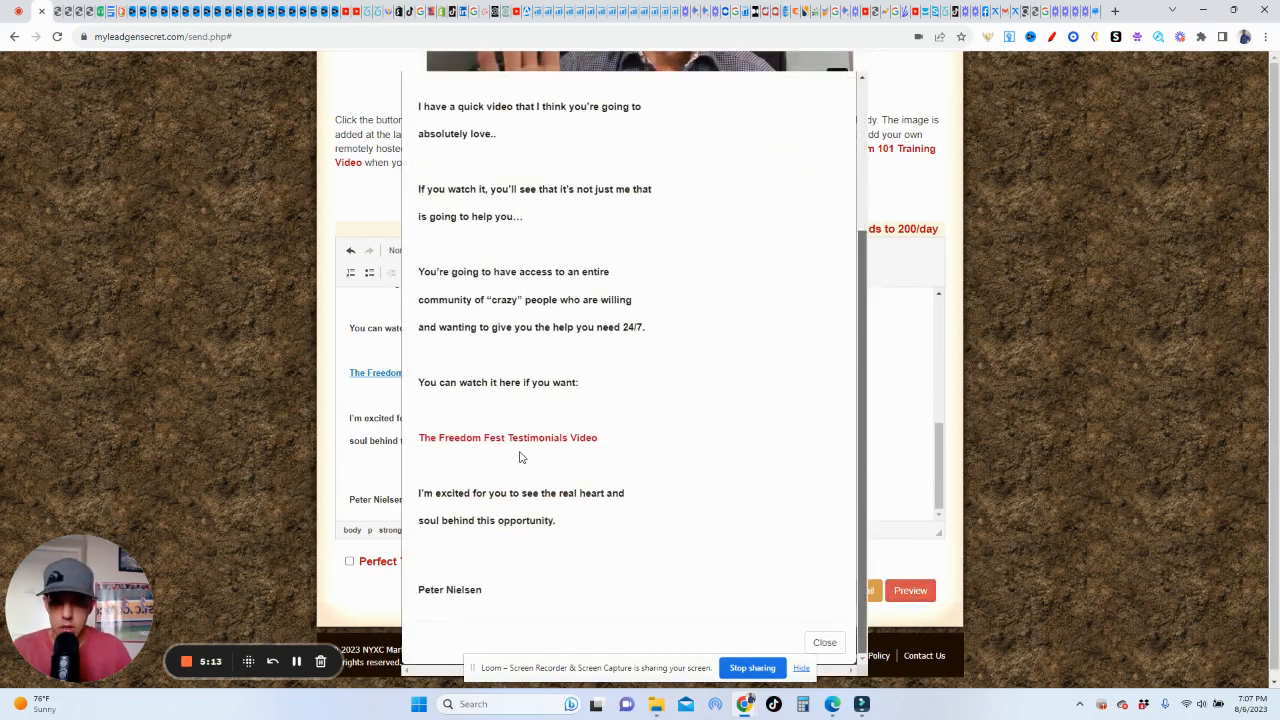
pyautogui.click(508, 437)
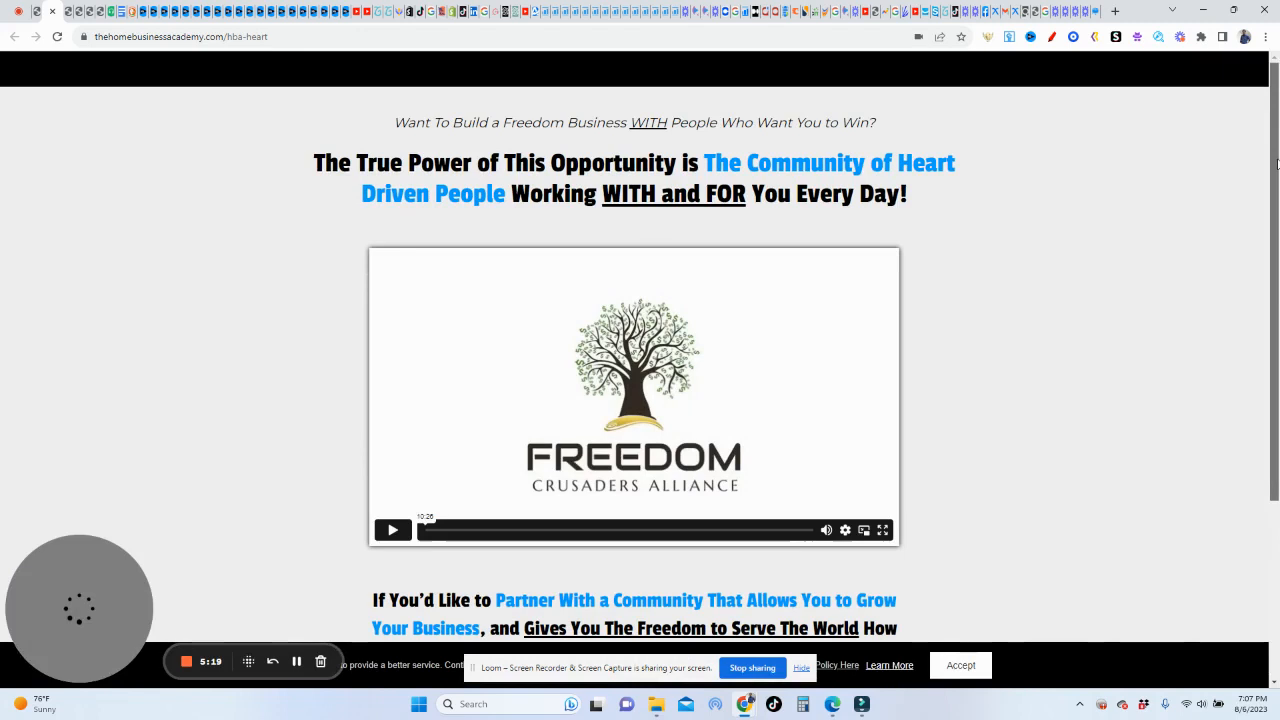
# Step: Confirm the Freedom Crusaders Alliance video page loads, then tick Perfect Timing for Email #2
pyautogui.scroll(-3)
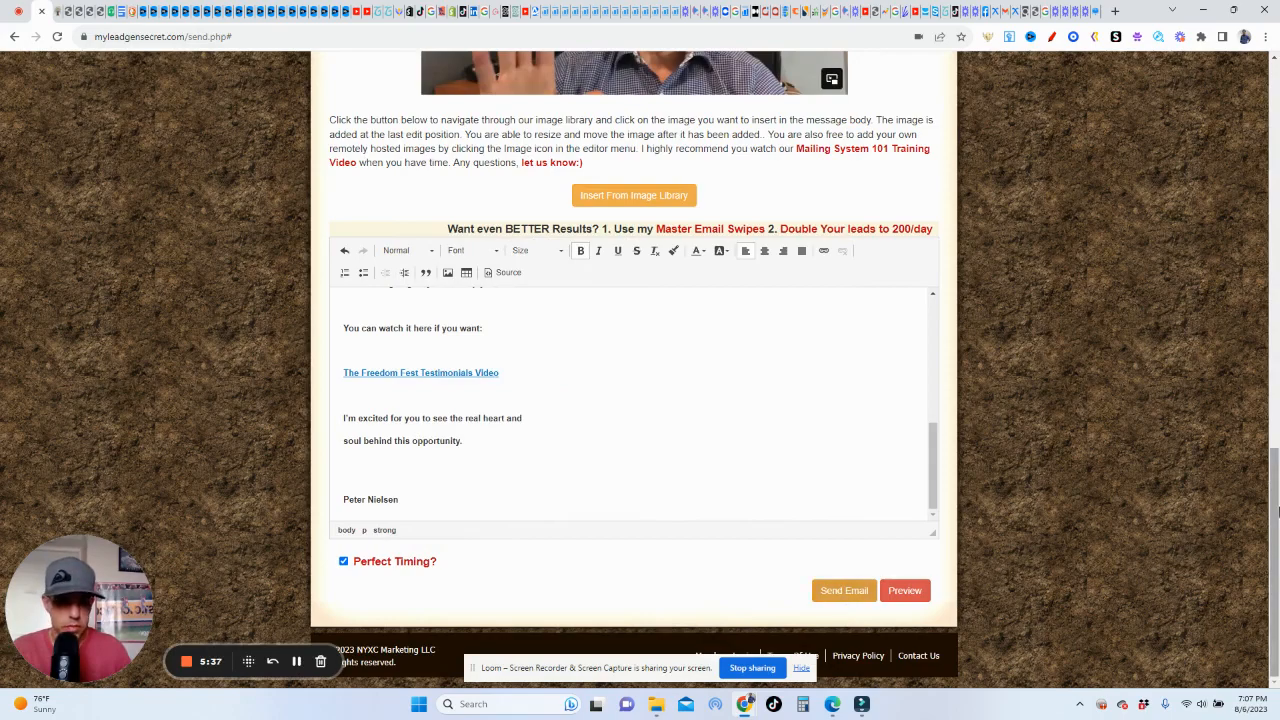
# Step: Review the completed 'Who the heck is this?' email form and send it to the queue
pyautogui.scroll(3)
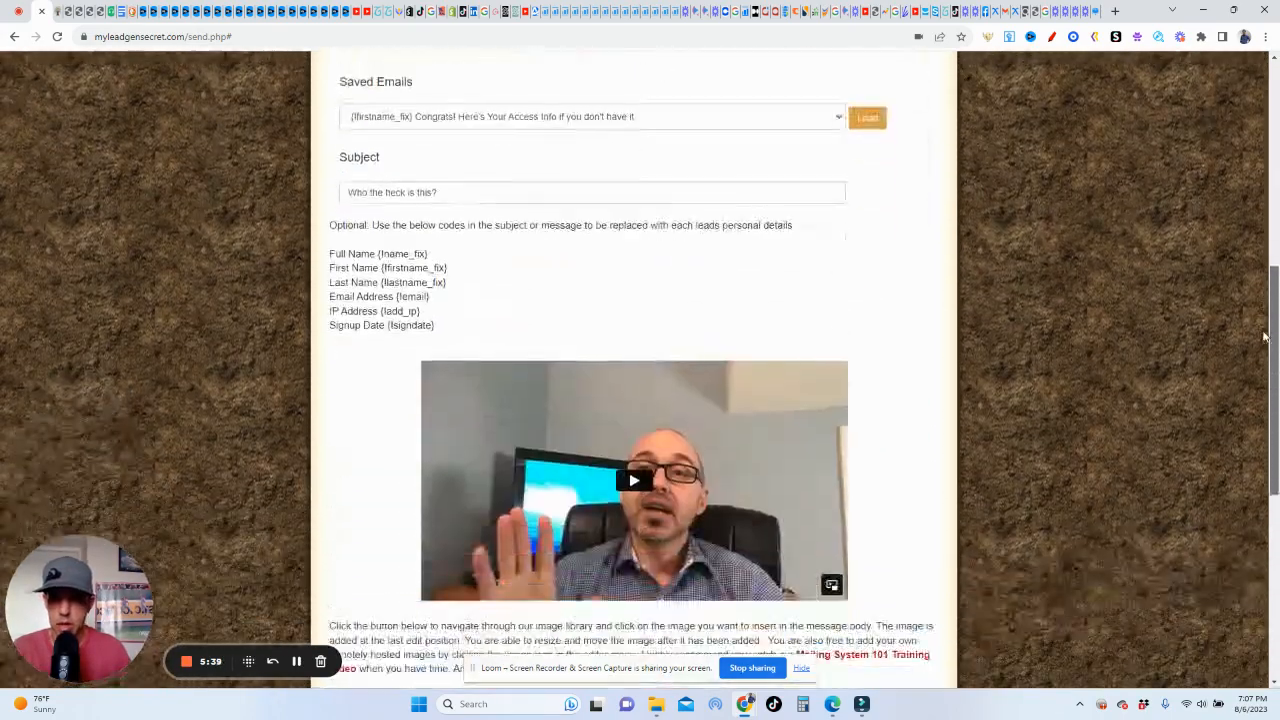
pyautogui.scroll(-3)
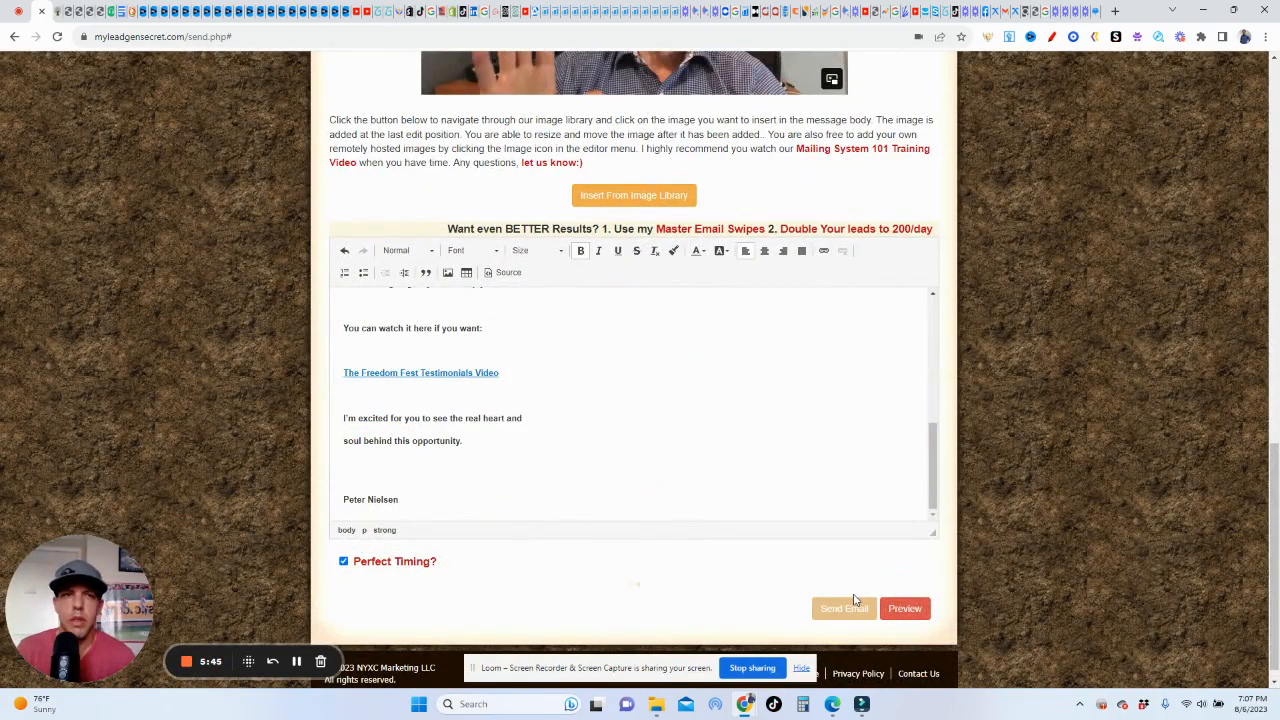
pyautogui.click(843, 608)
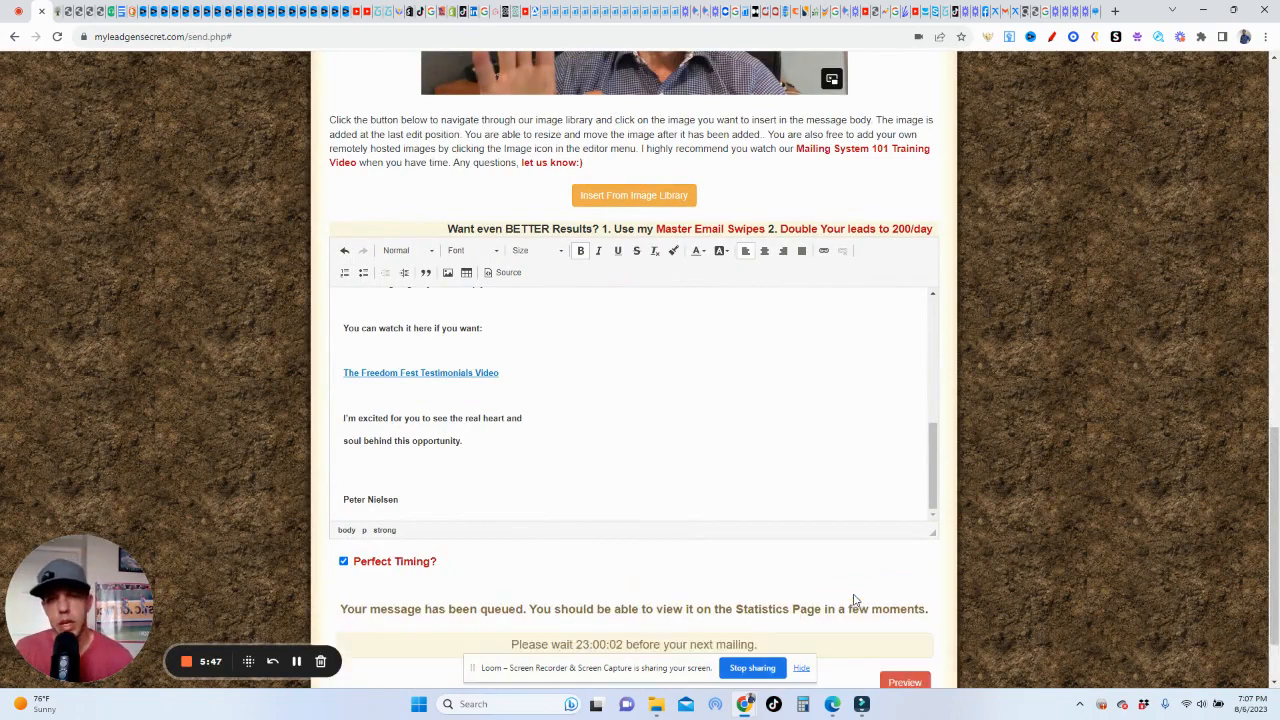